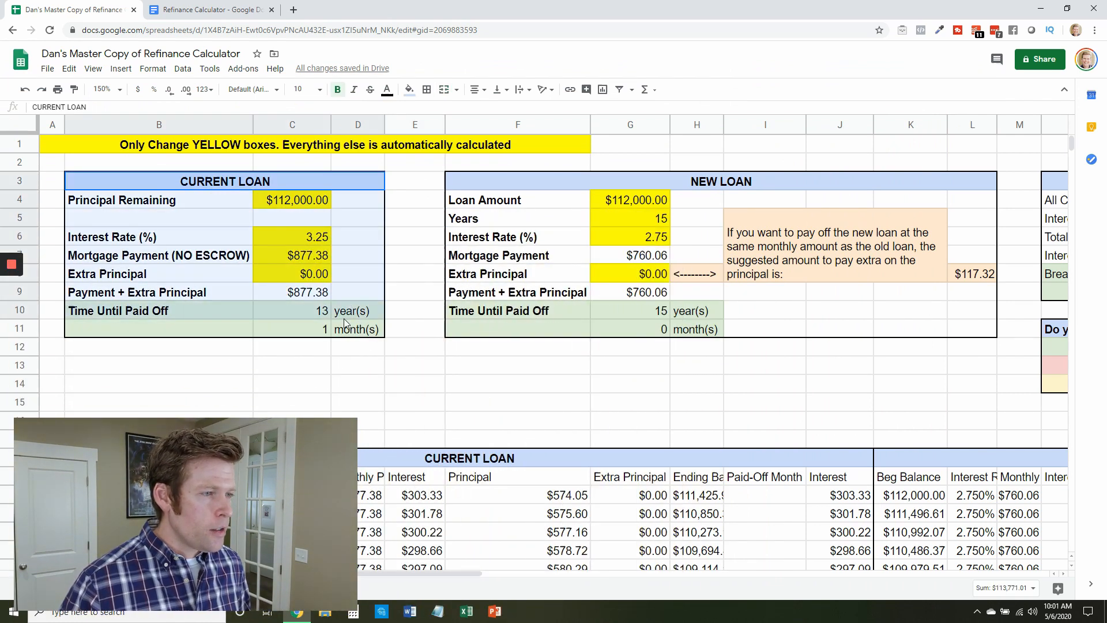
# - Review the current loan's principal, $877.38 payment, $0.00 extra principal and 13 years 1 month payoff
pyautogui.click(719, 181)
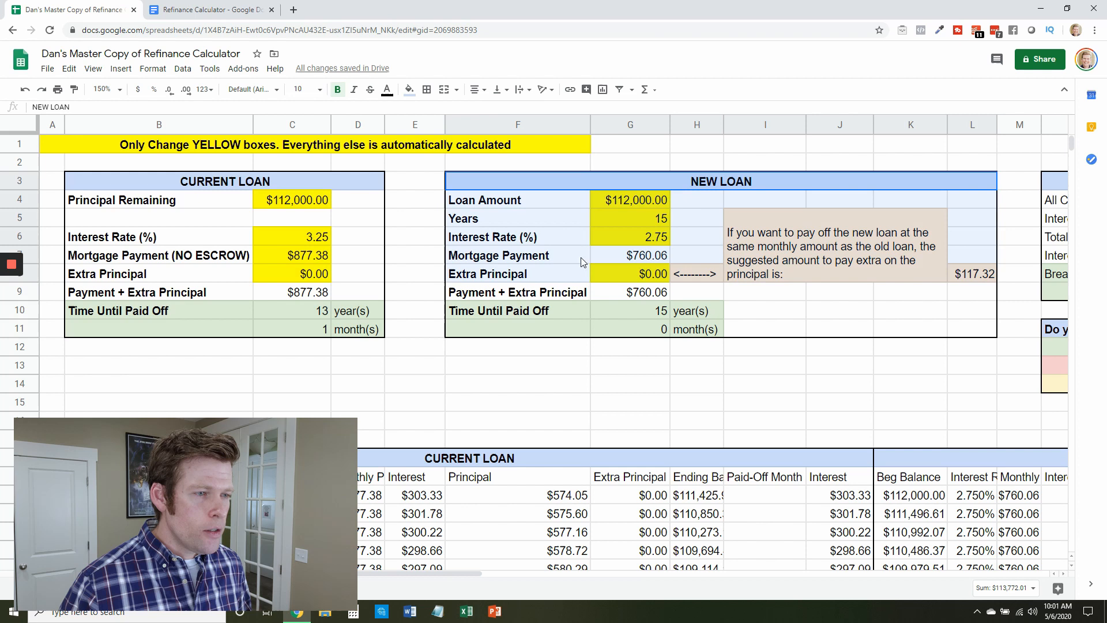
pyautogui.click(518, 328)
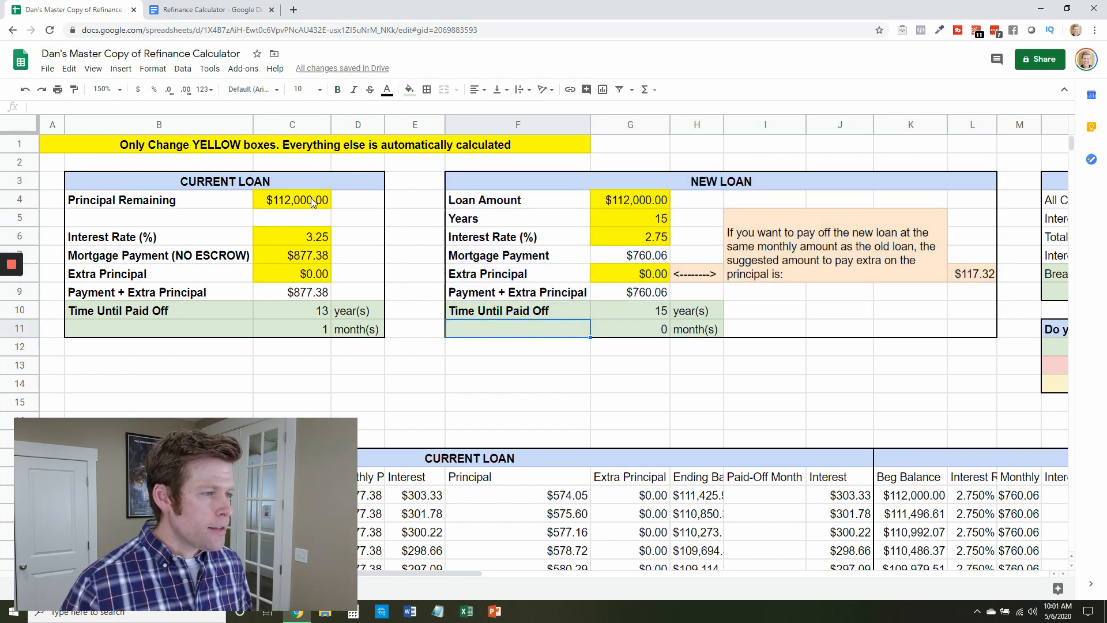
pyautogui.click(292, 200)
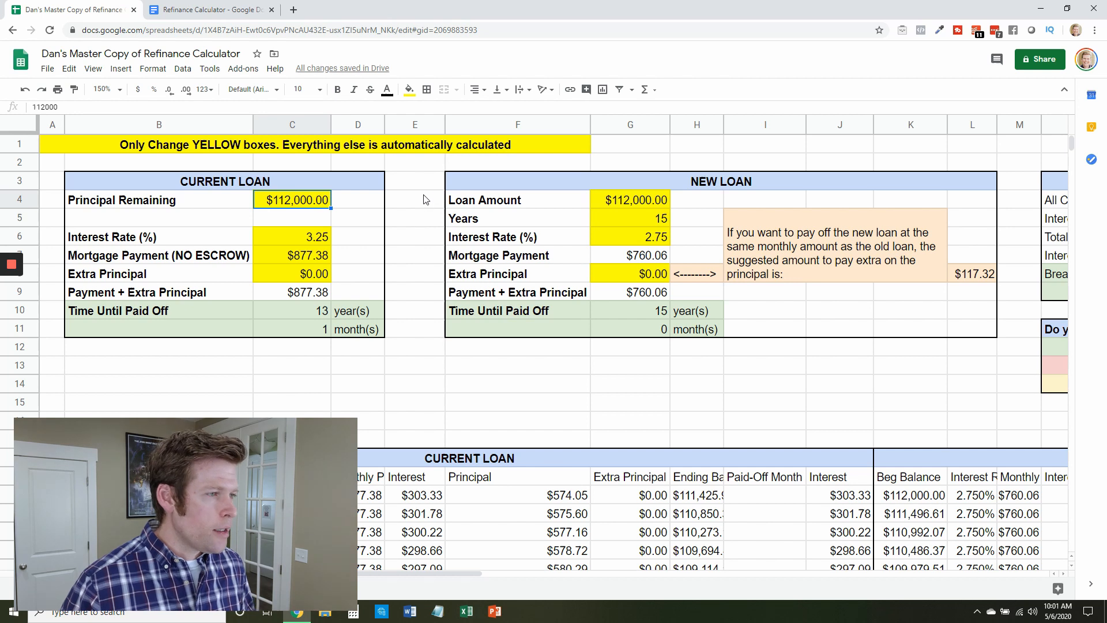
pyautogui.moveTo(392, 205)
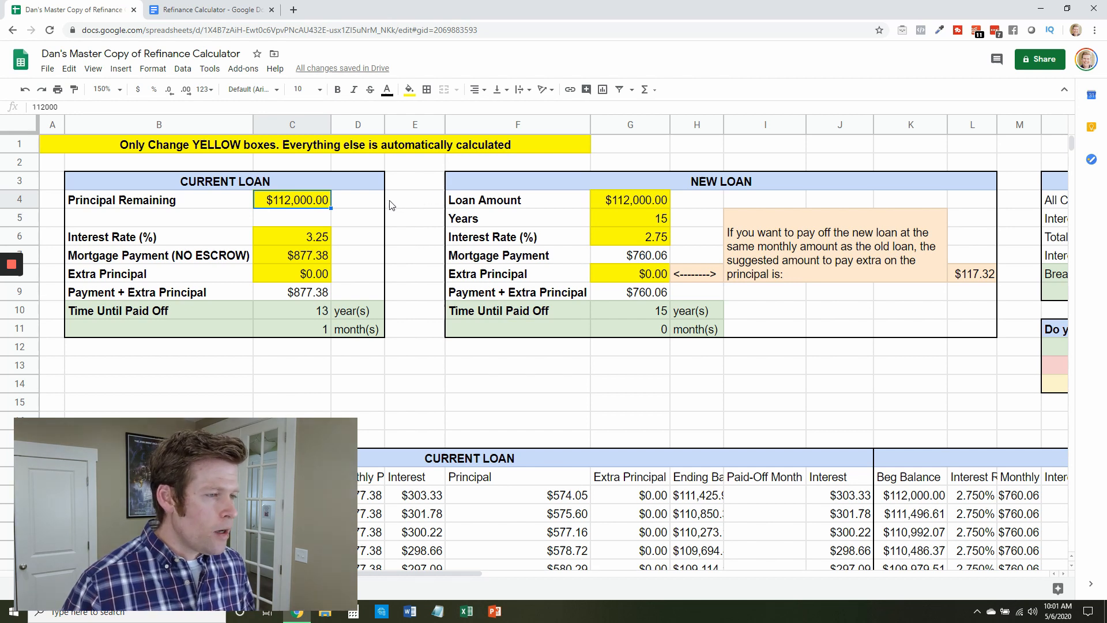
pyautogui.moveTo(315, 237)
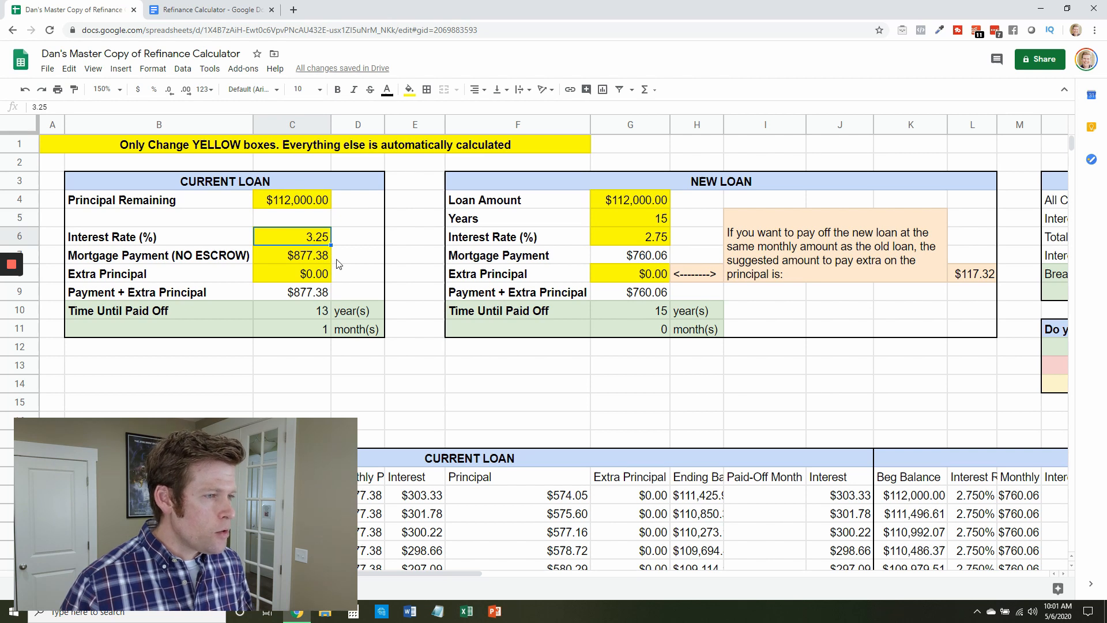
pyautogui.click(292, 255)
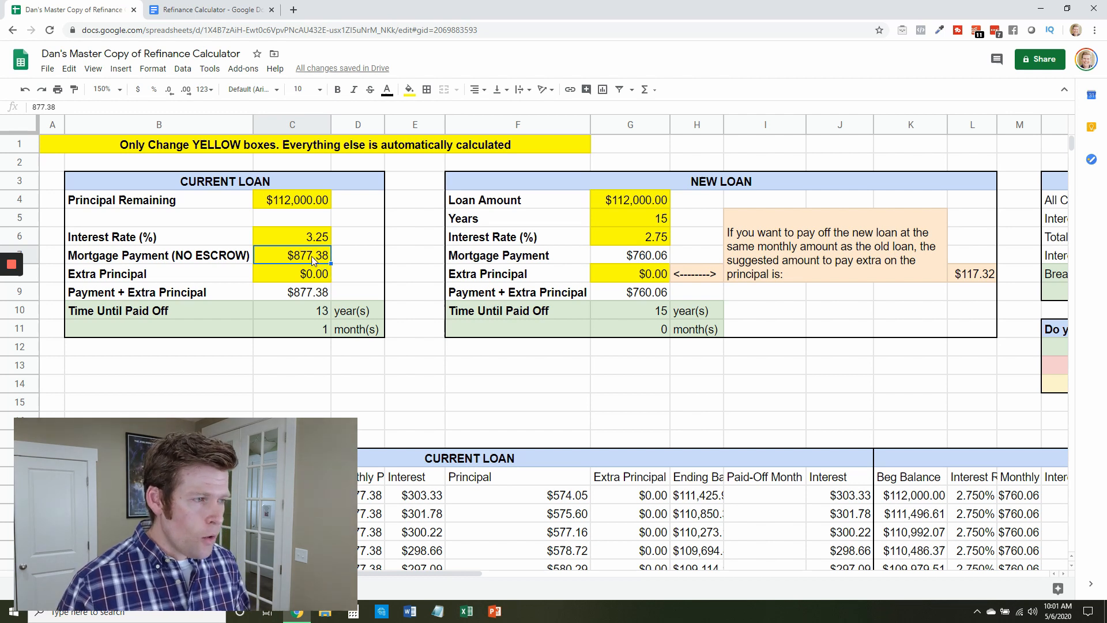
pyautogui.click(291, 275)
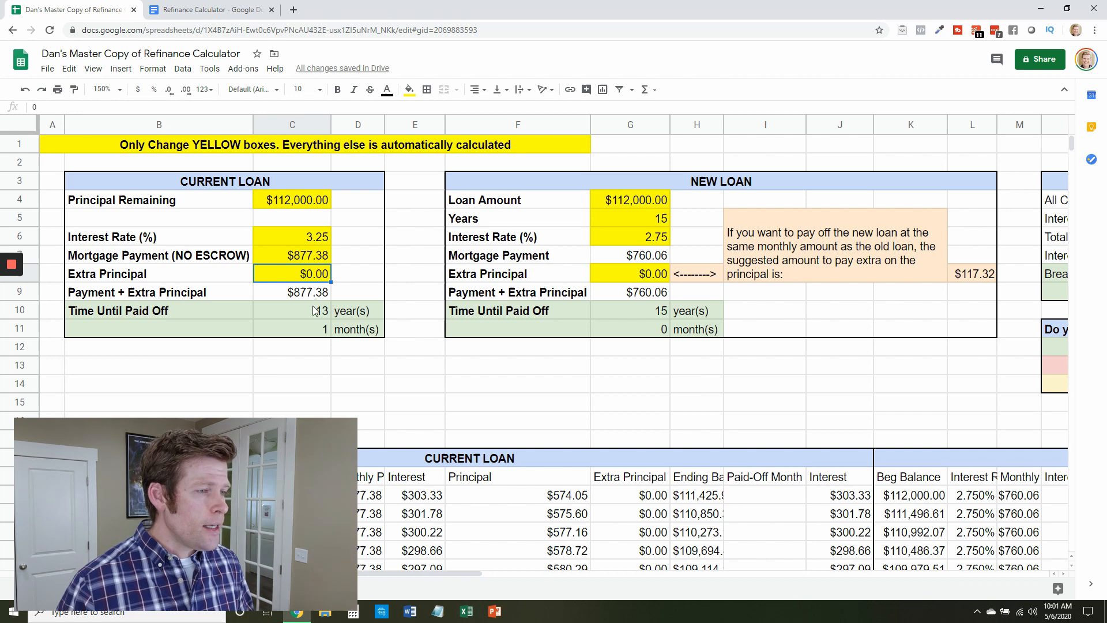
pyautogui.click(356, 329)
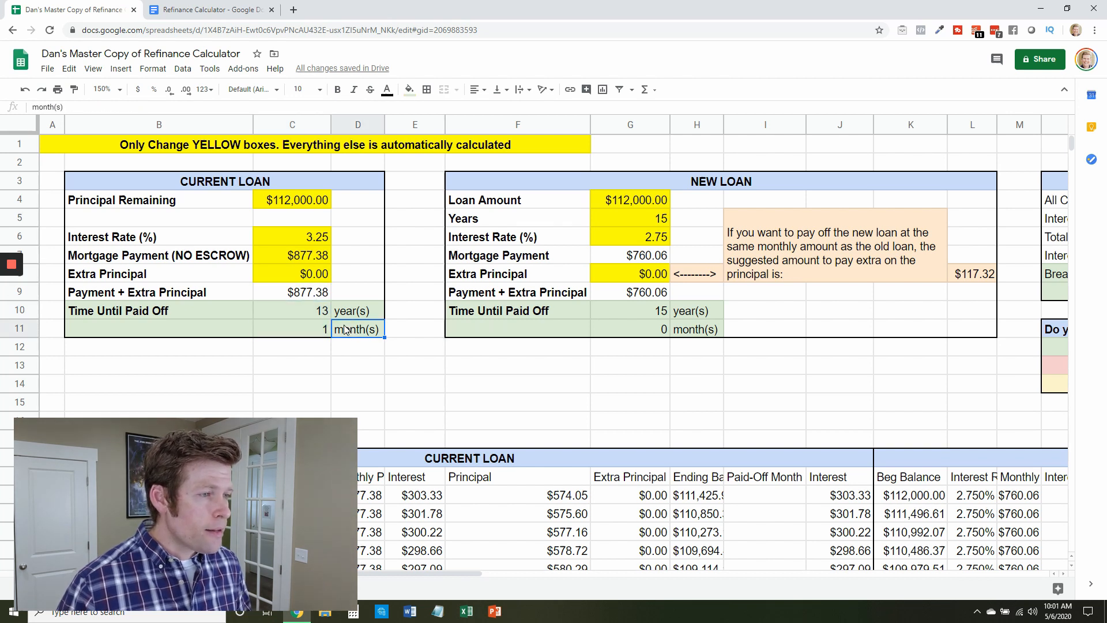
pyautogui.moveTo(562, 280)
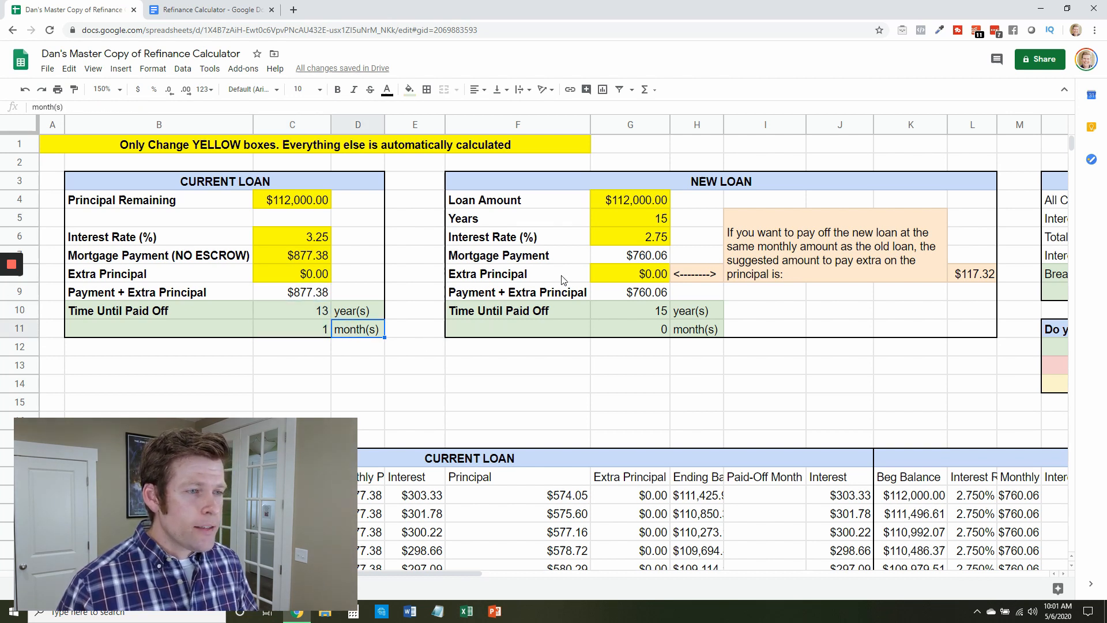
# - Review the new loan's amount, years, rate, extra principal, payment formula and remaining-months formula
pyautogui.click(629, 199)
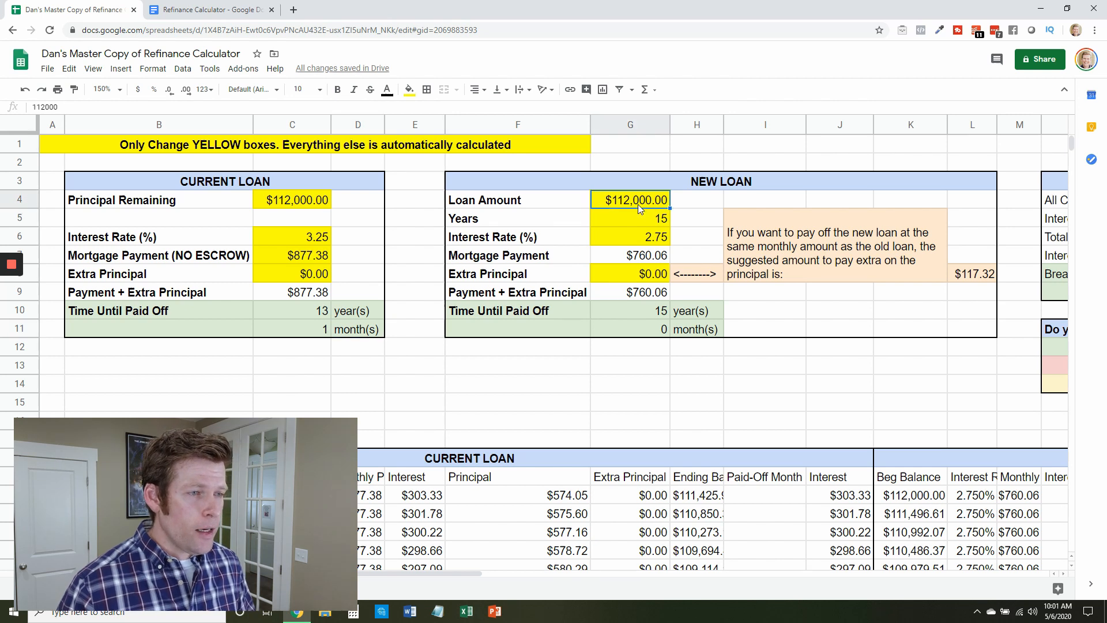
pyautogui.click(630, 218)
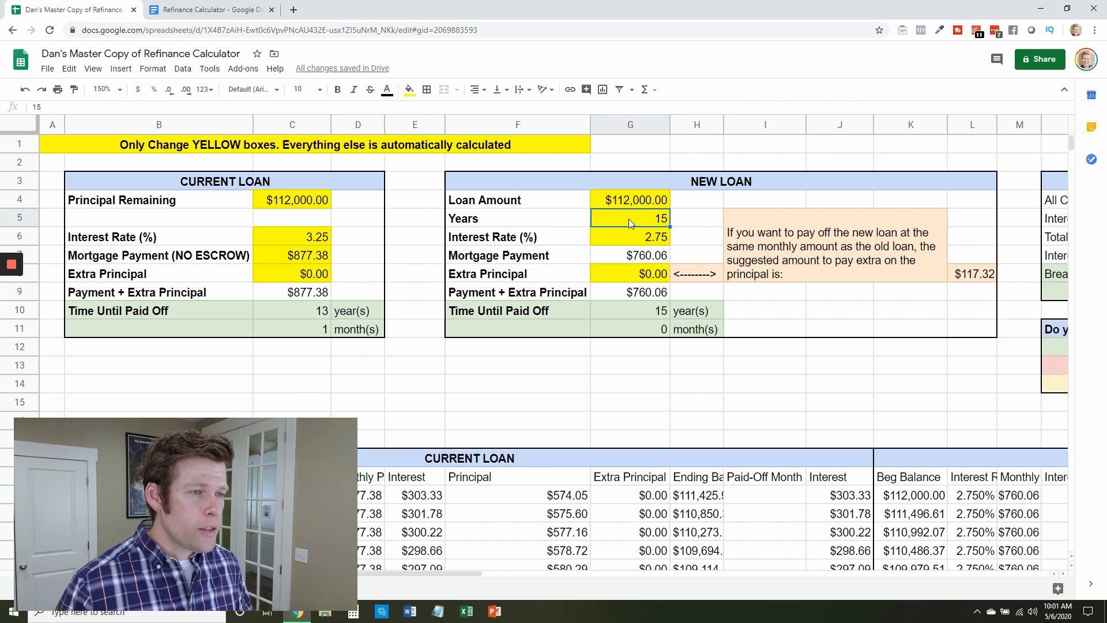
pyautogui.click(629, 236)
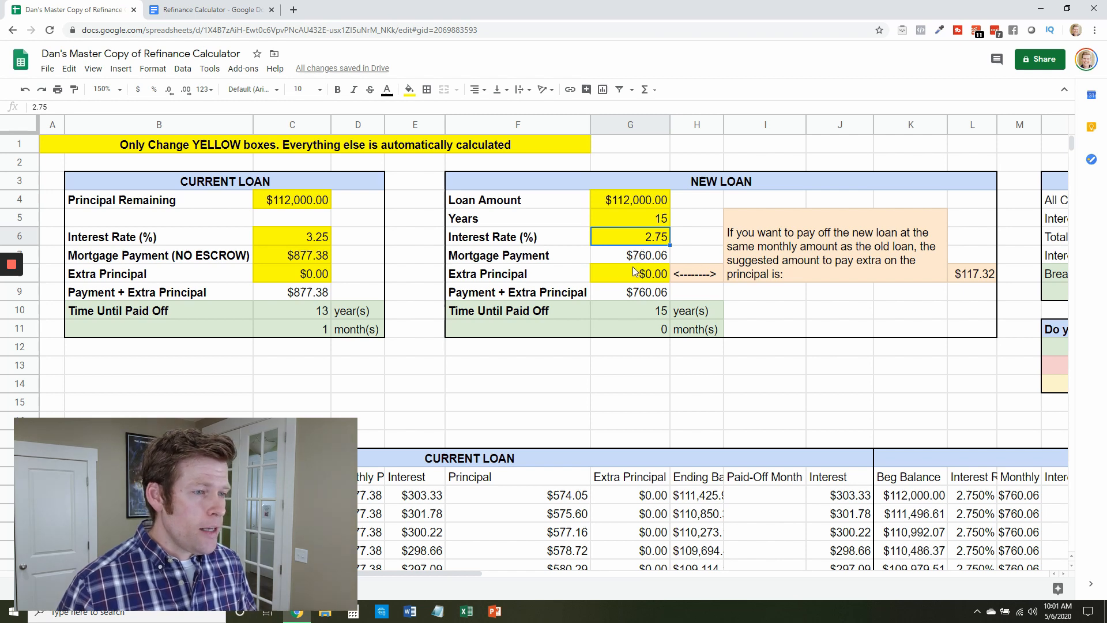
pyautogui.click(629, 274)
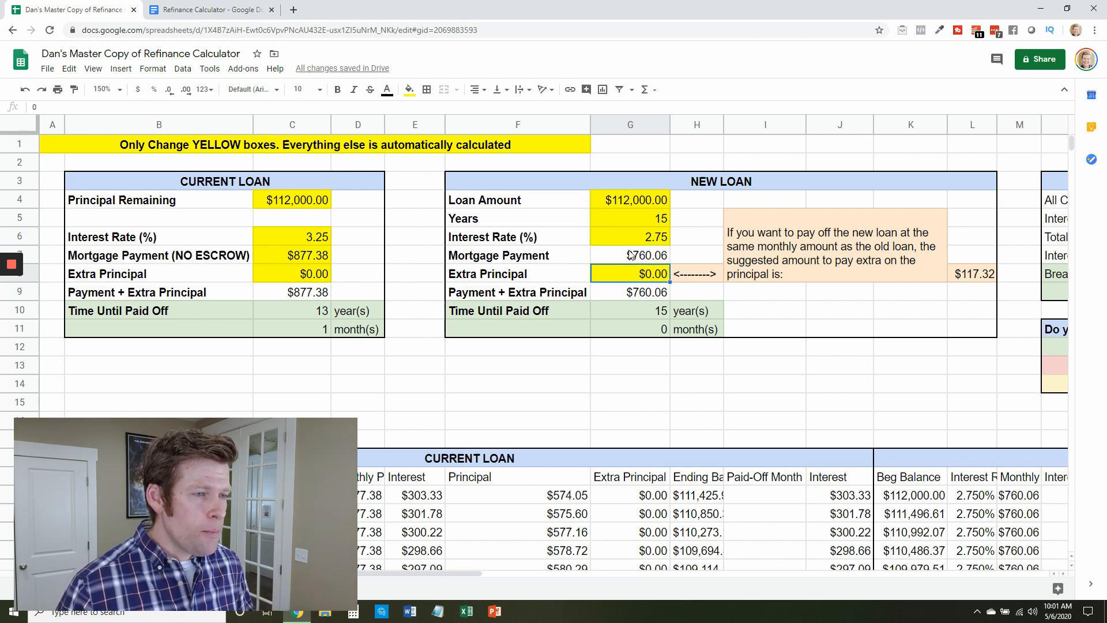
pyautogui.click(629, 255)
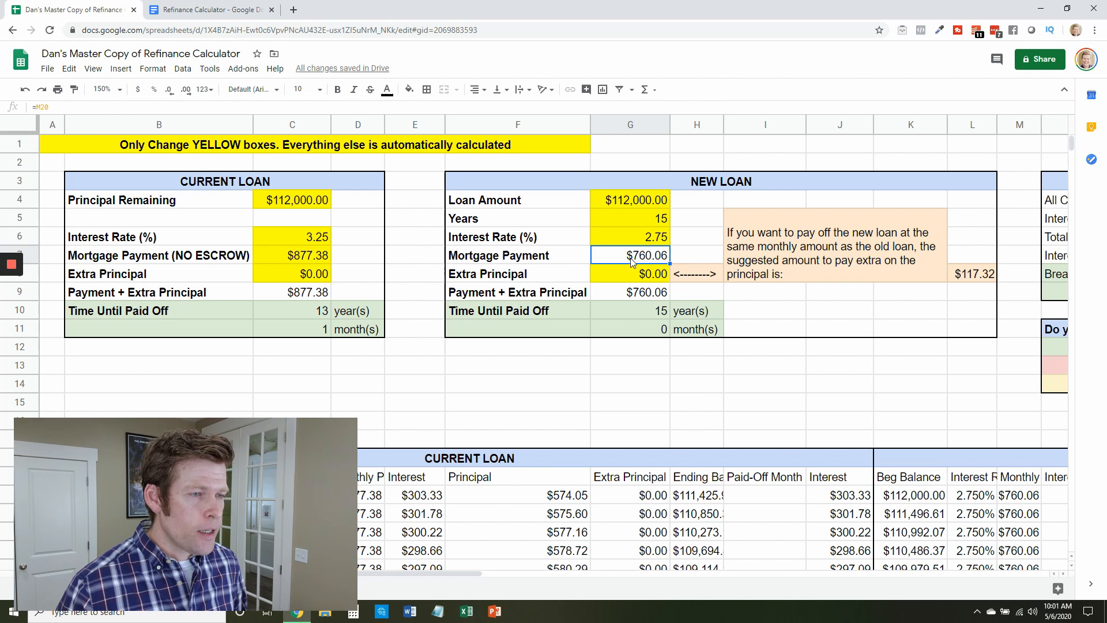
pyautogui.click(291, 255)
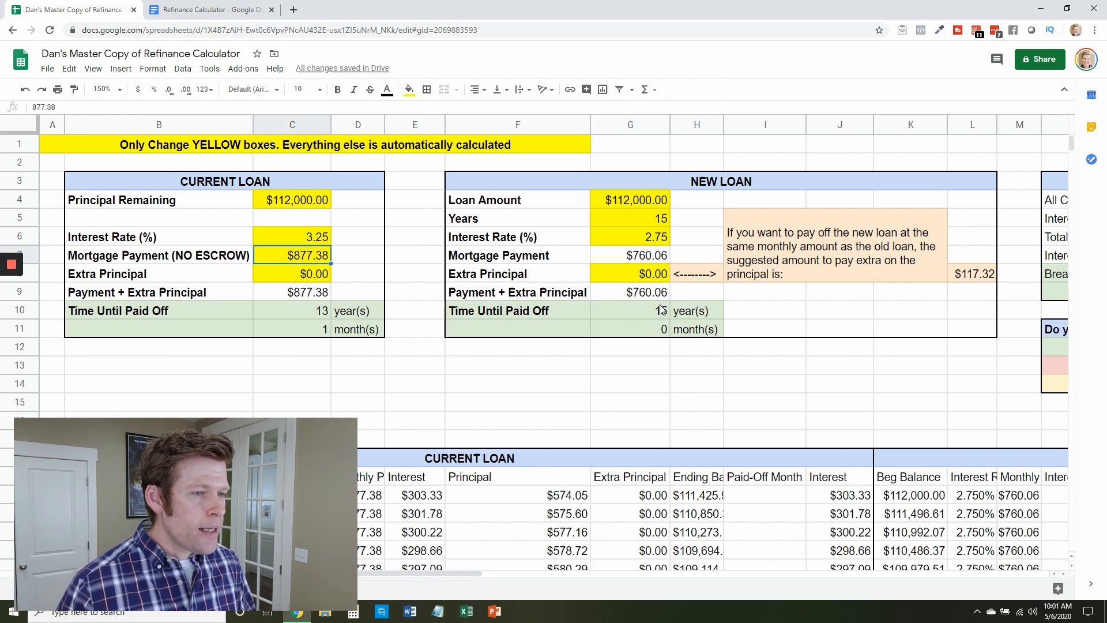
pyautogui.click(629, 310)
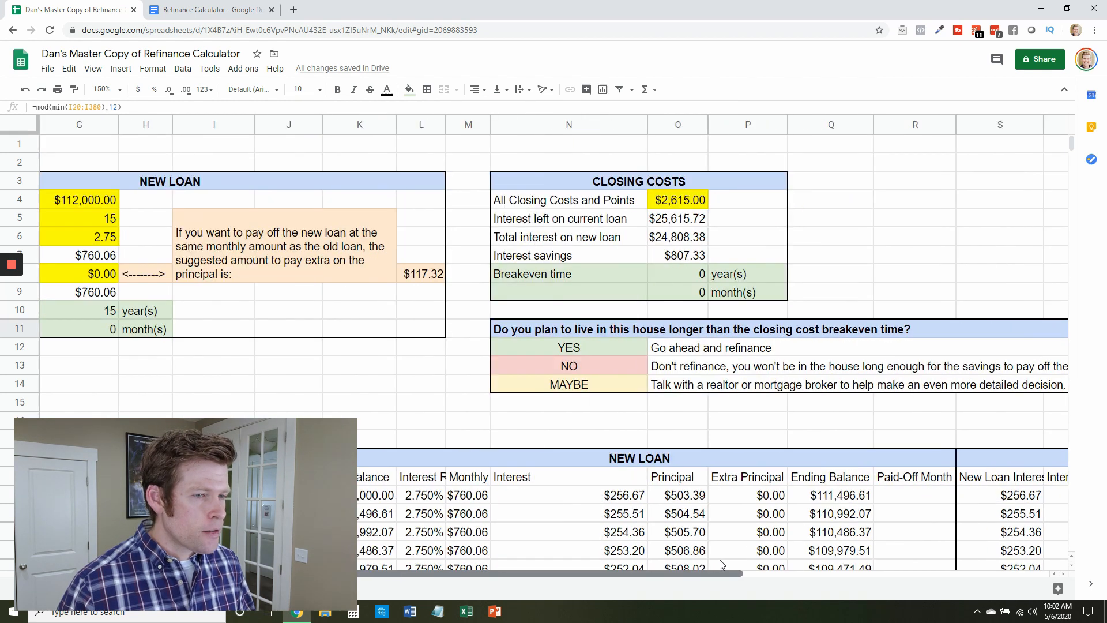
# - Inspect the formulas for interest left on current loan, new-loan total interest and interest savings
pyautogui.hscroll(3)
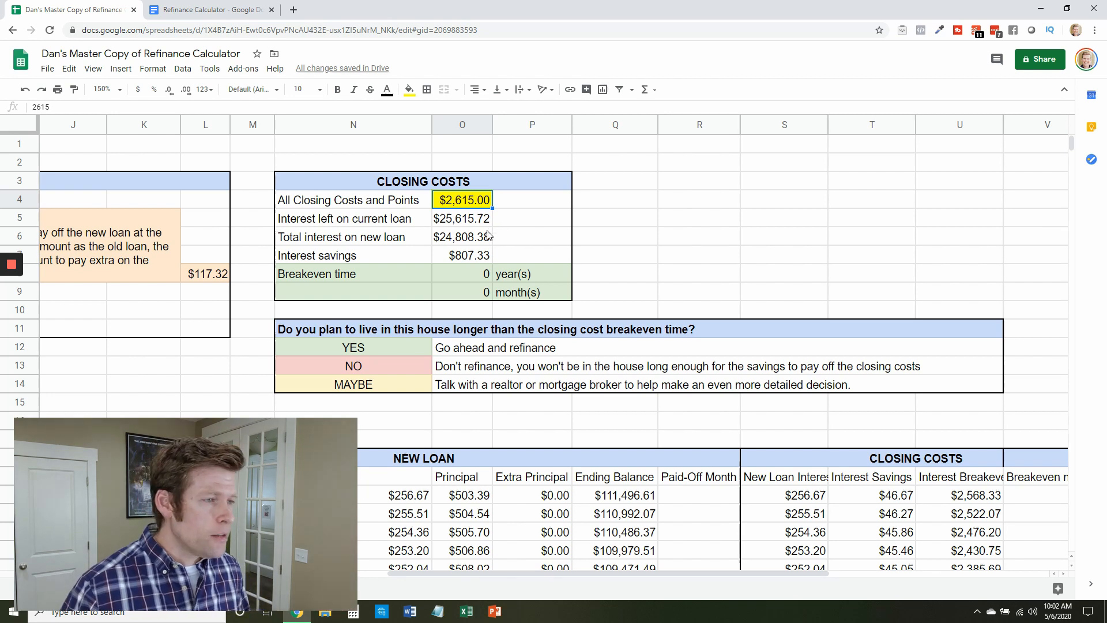
pyautogui.click(461, 218)
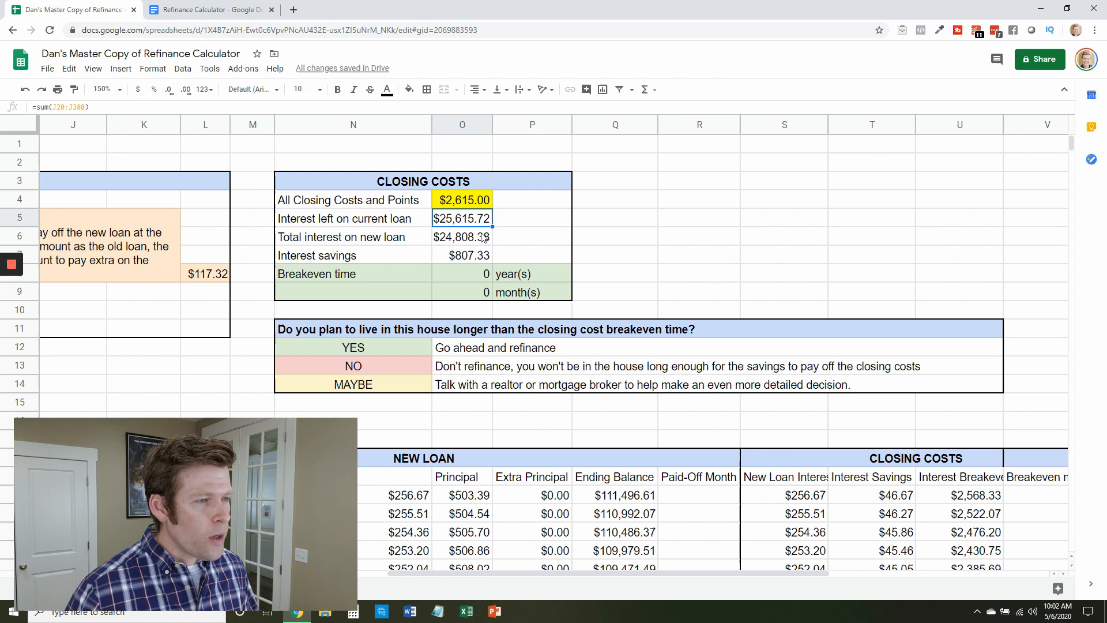
pyautogui.click(461, 236)
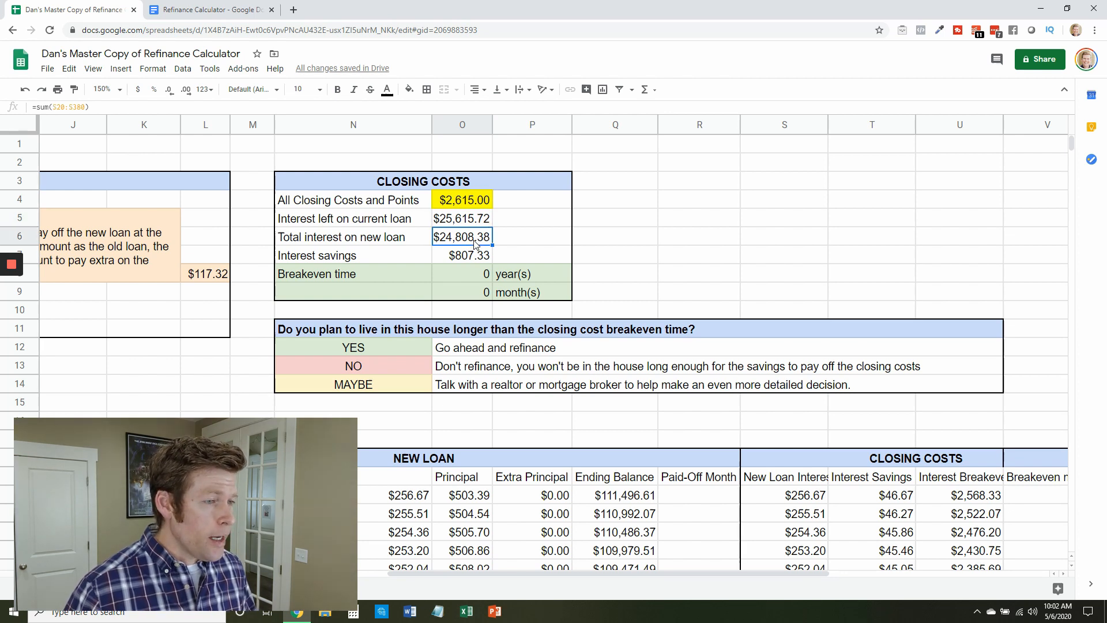
pyautogui.click(461, 255)
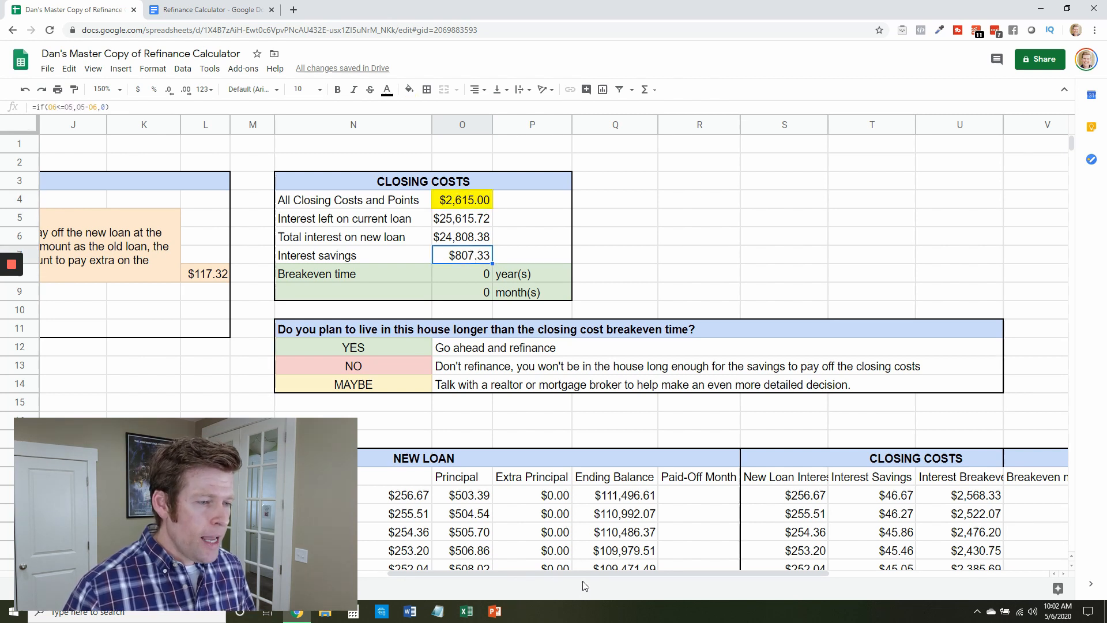
pyautogui.hscroll(-3)
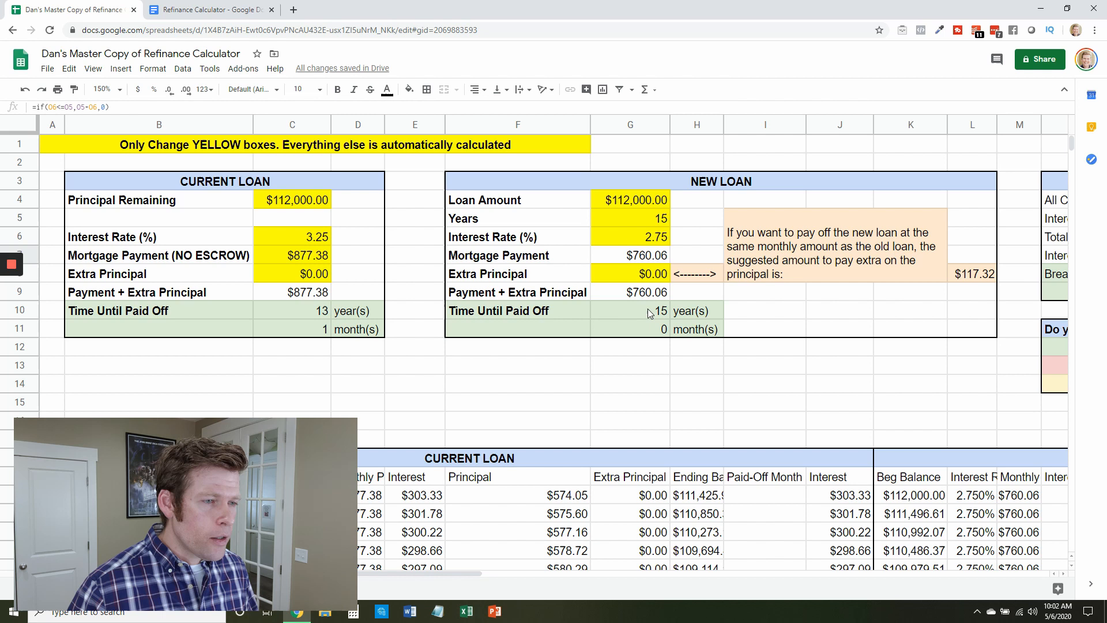
pyautogui.click(629, 328)
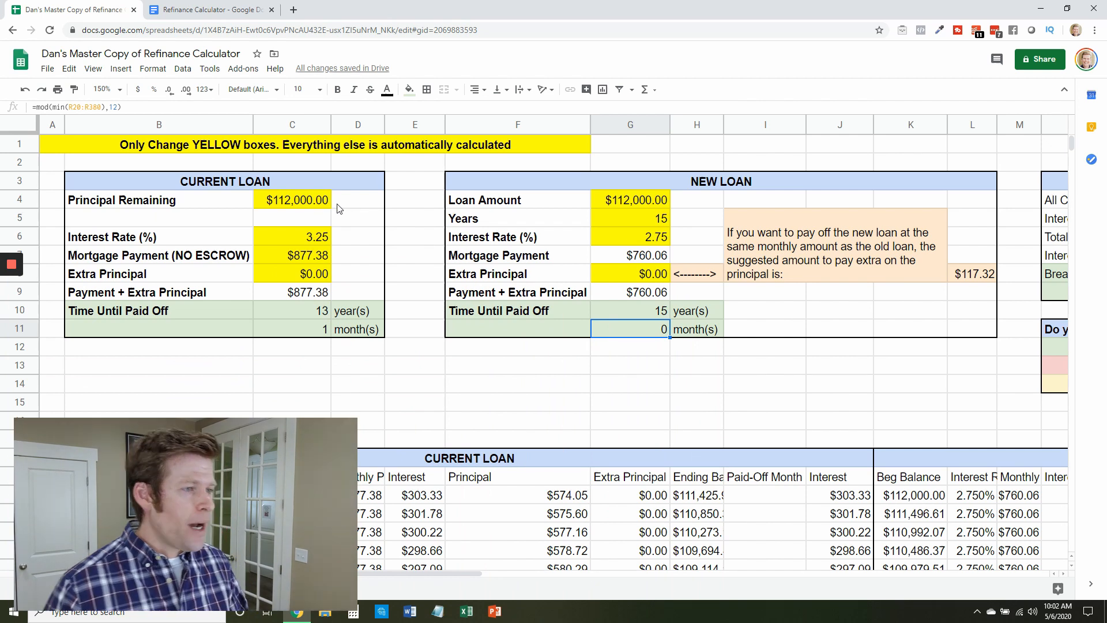
# - Revisit the current loan's principal, rate and payment, ending on the Extra Principal cell
pyautogui.click(291, 200)
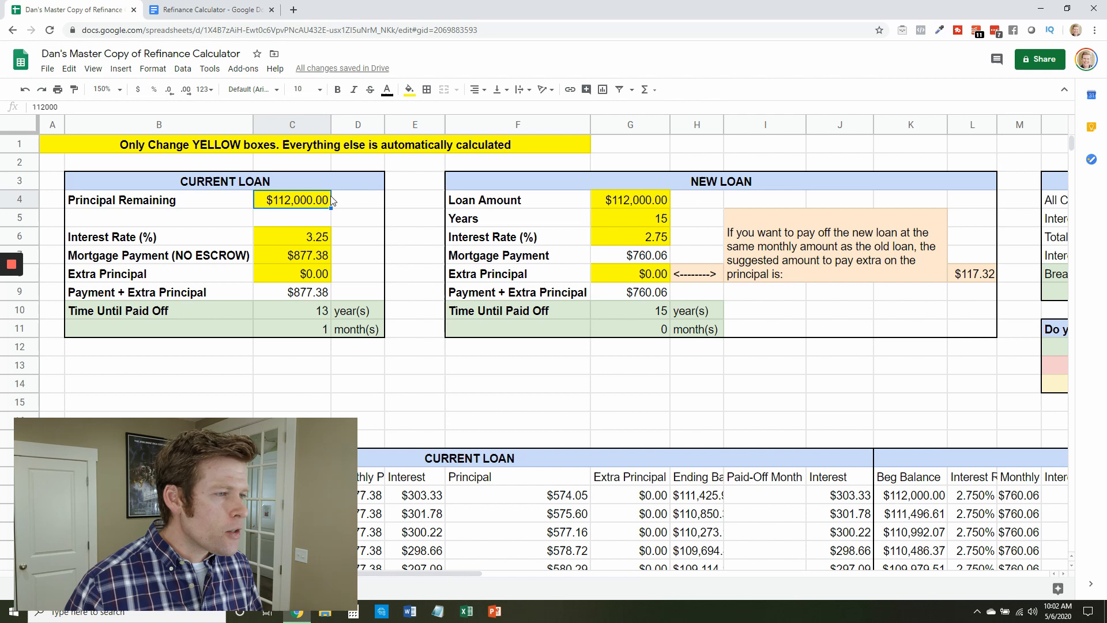
pyautogui.click(292, 236)
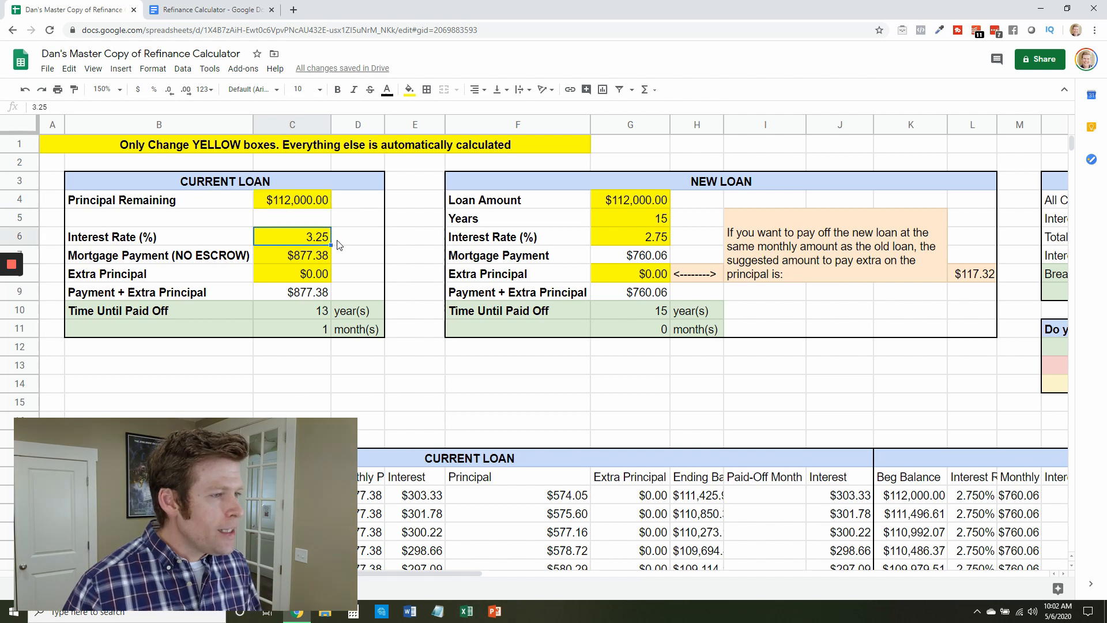
pyautogui.click(291, 255)
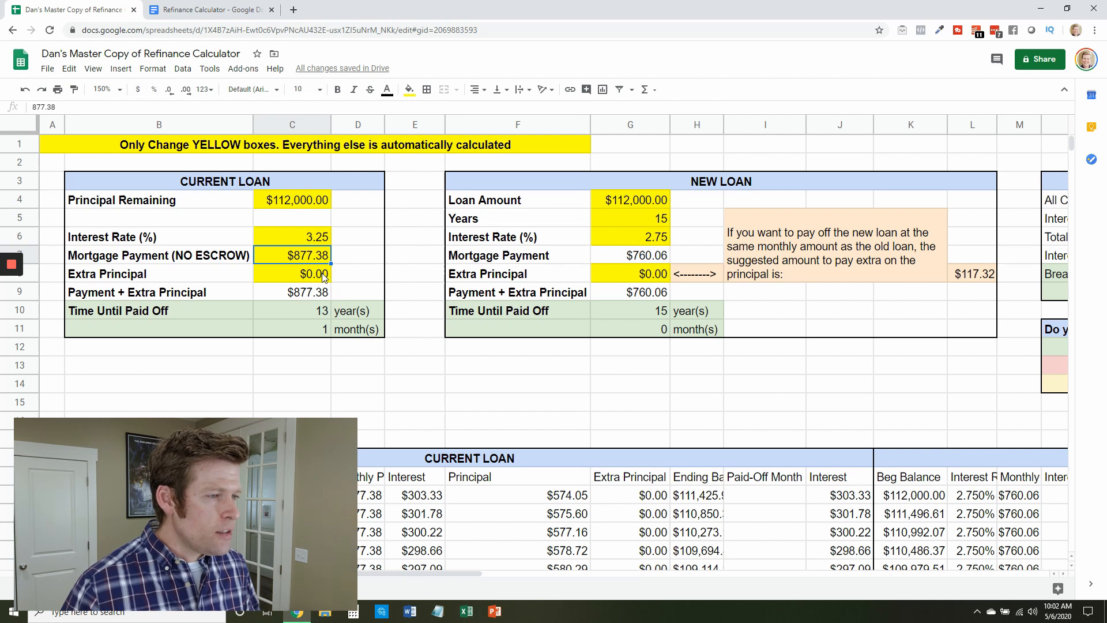
pyautogui.click(291, 274)
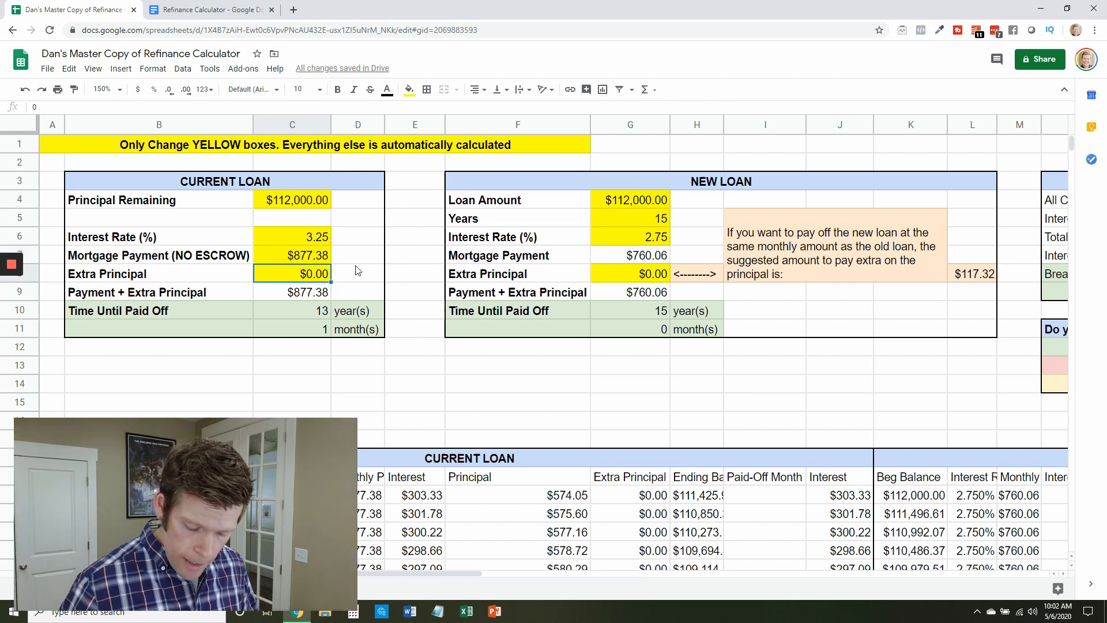
# - Enter $620 extra principal on the current loan, giving a $1,497.38 payment and 7-year payoff
pyautogui.write('620')
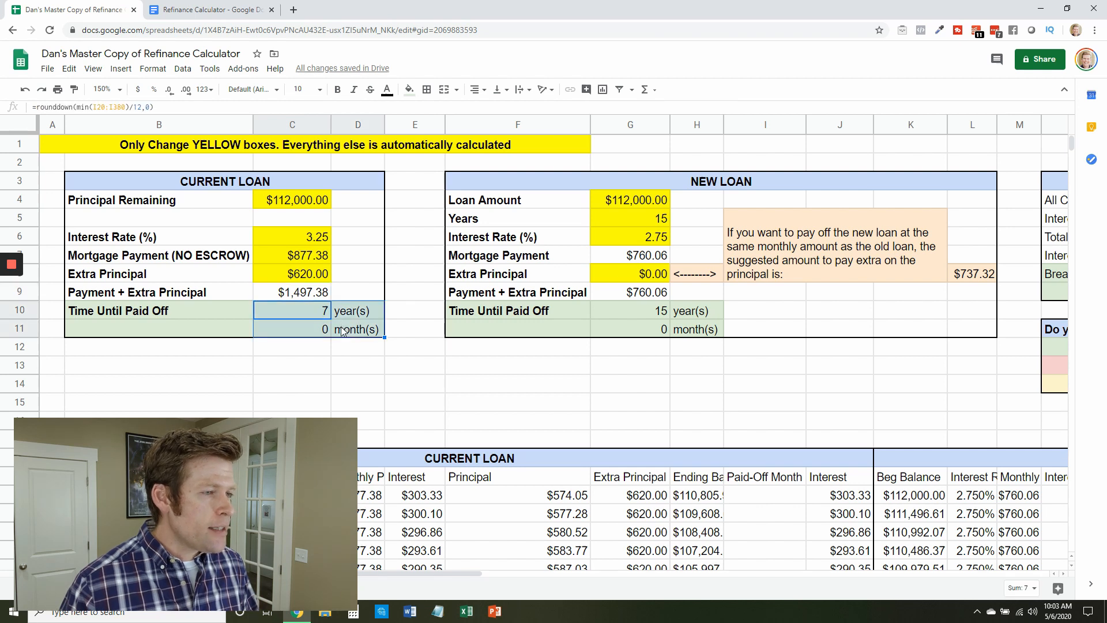
pyautogui.click(356, 329)
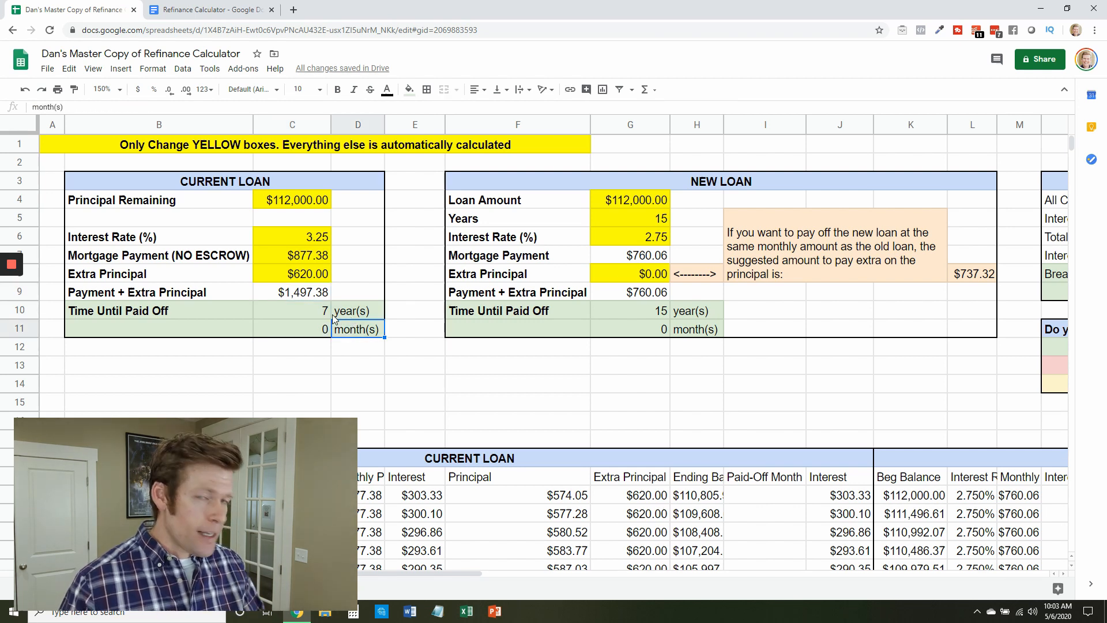
pyautogui.moveTo(485, 292)
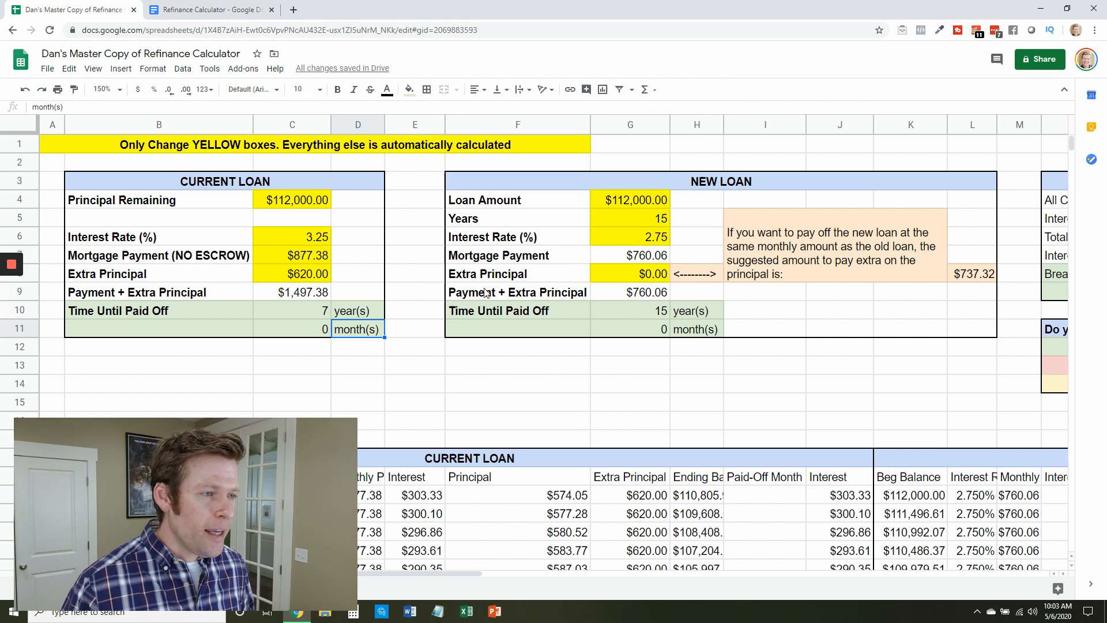
pyautogui.moveTo(632, 207)
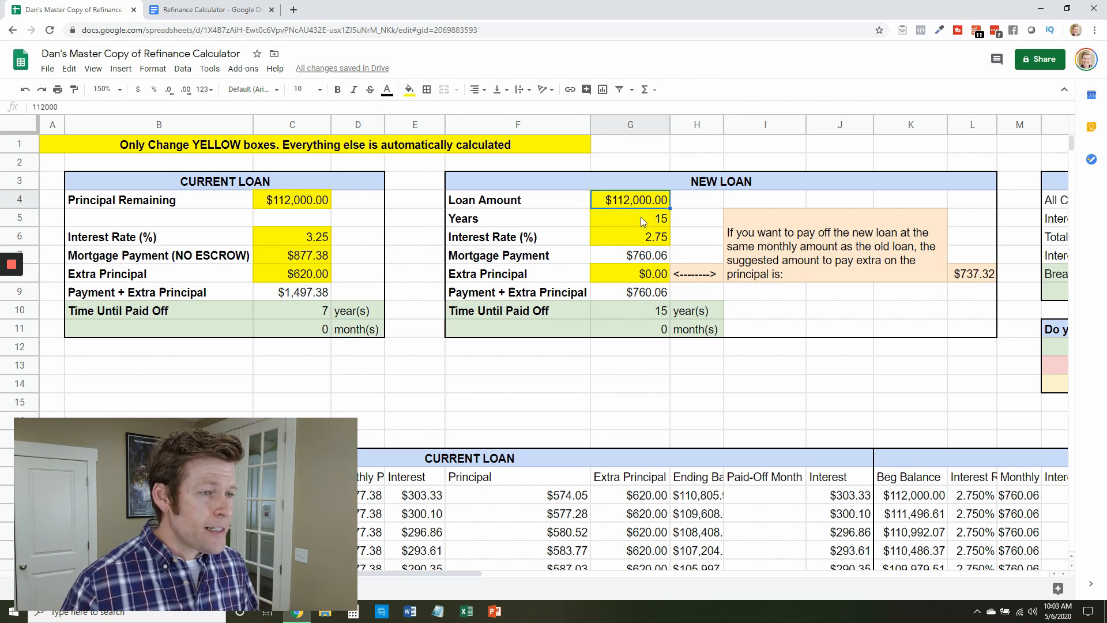
pyautogui.click(630, 237)
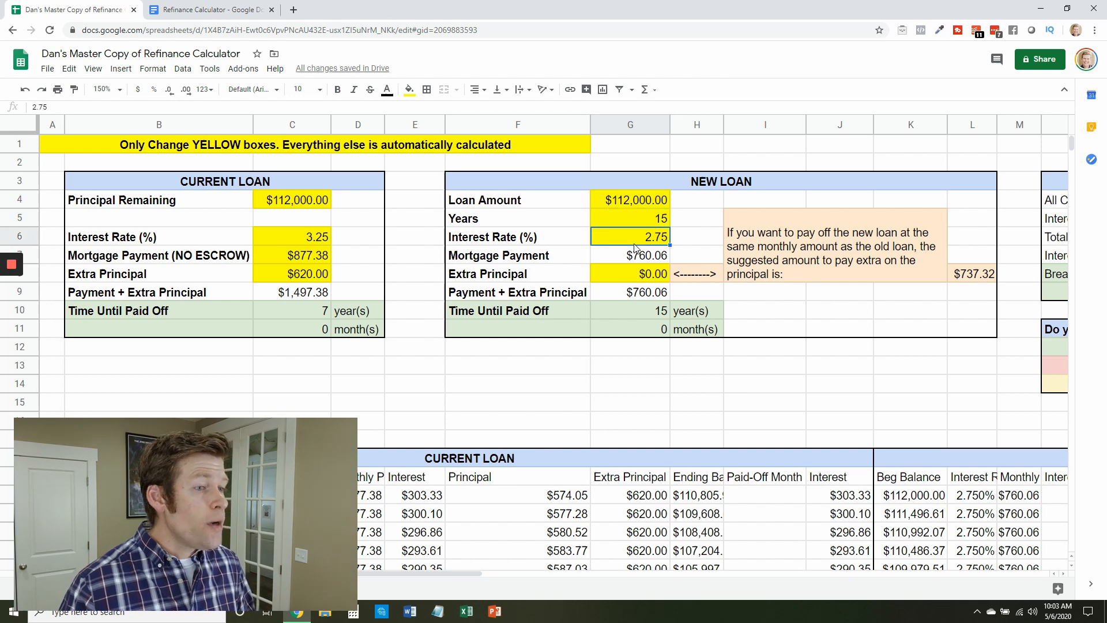
pyautogui.click(629, 255)
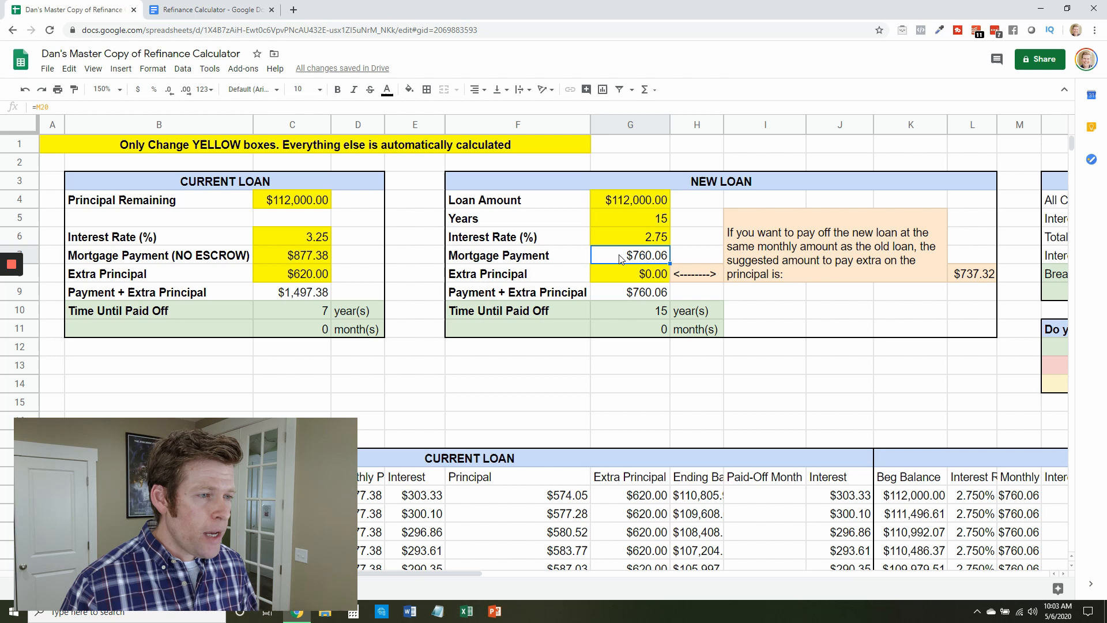
pyautogui.click(292, 292)
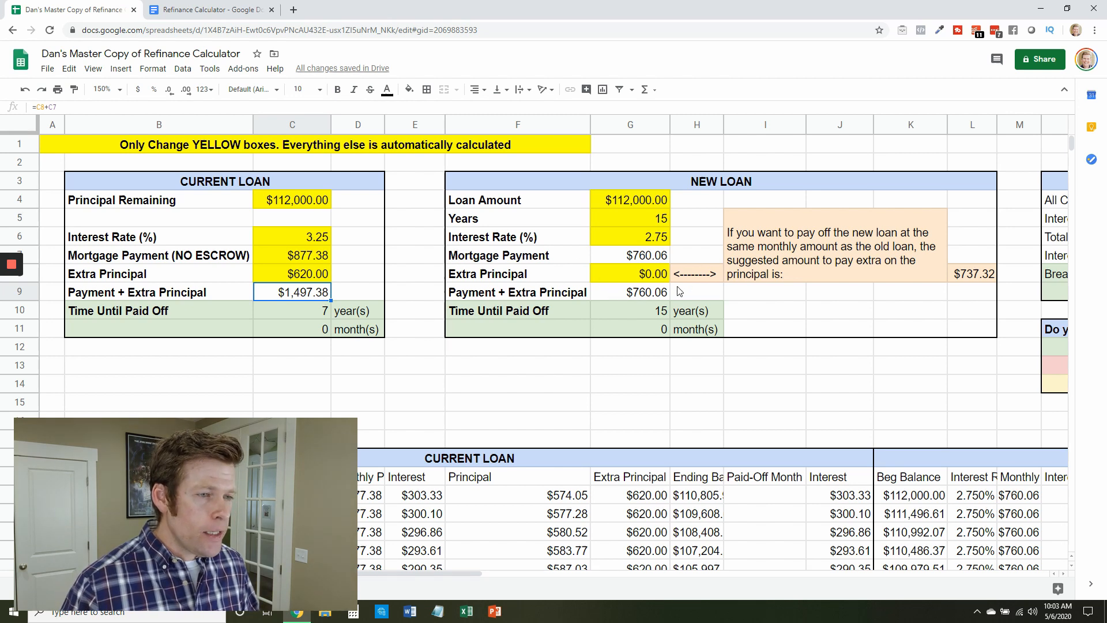
# - Enter $737.32 extra principal on the new loan, giving a $1,497.38 payment and 6 years 11 months payoff
pyautogui.click(972, 273)
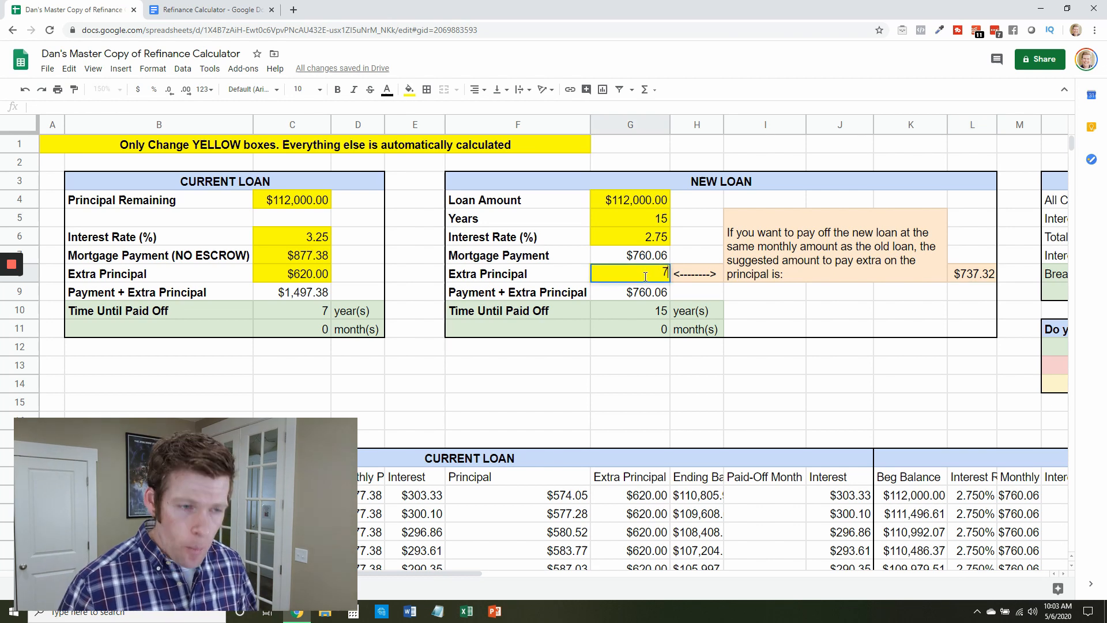
pyautogui.write('737.32')
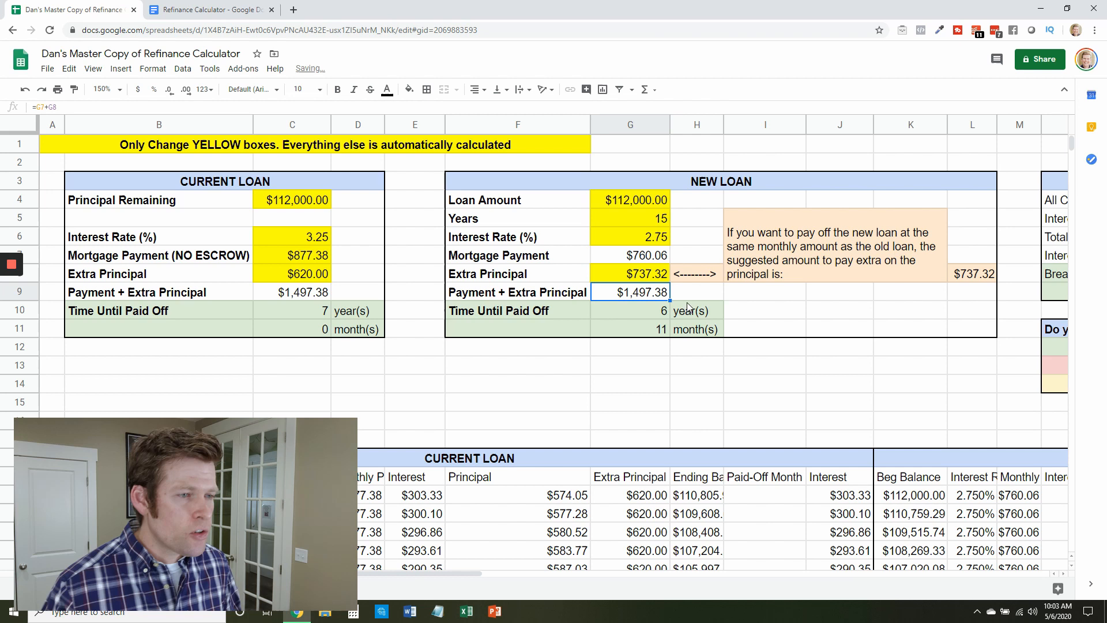
pyautogui.click(629, 273)
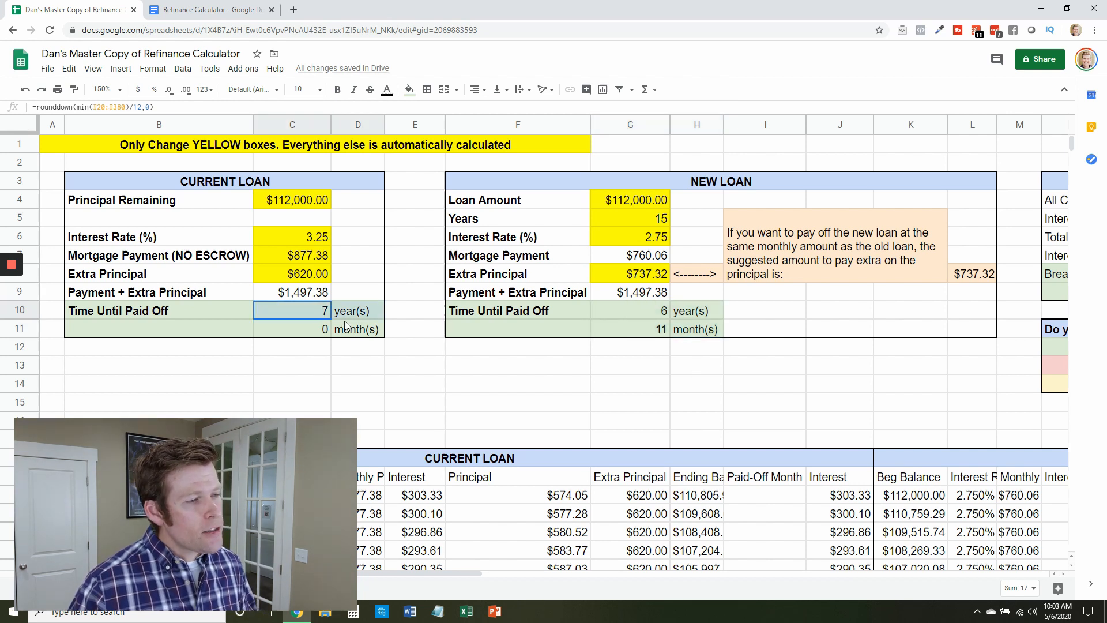
pyautogui.click(358, 328)
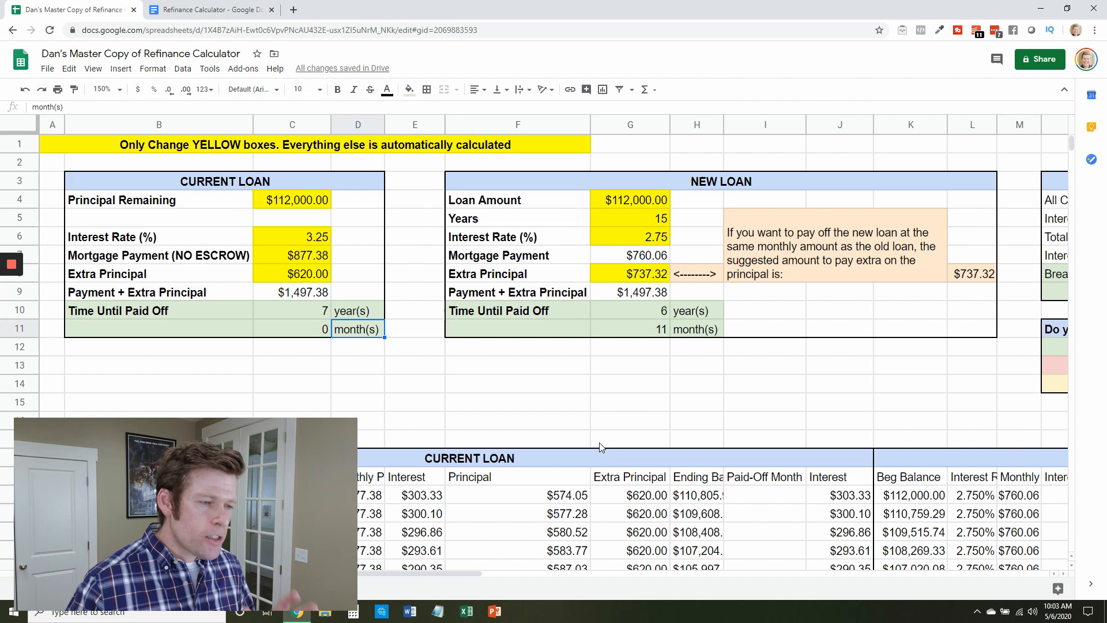
pyautogui.hscroll(3)
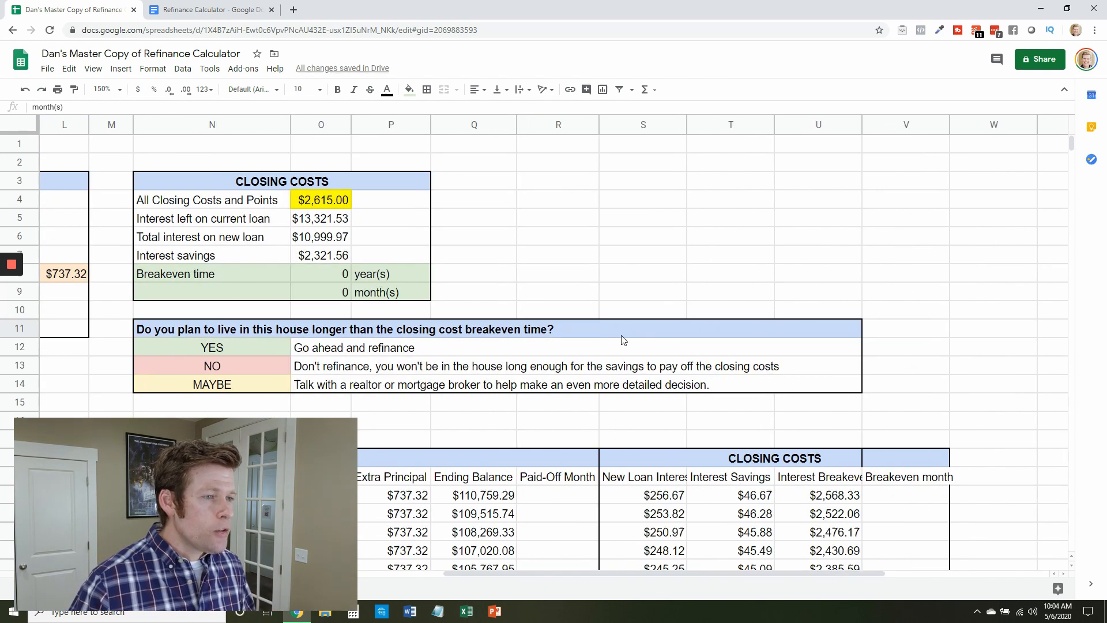
pyautogui.click(320, 200)
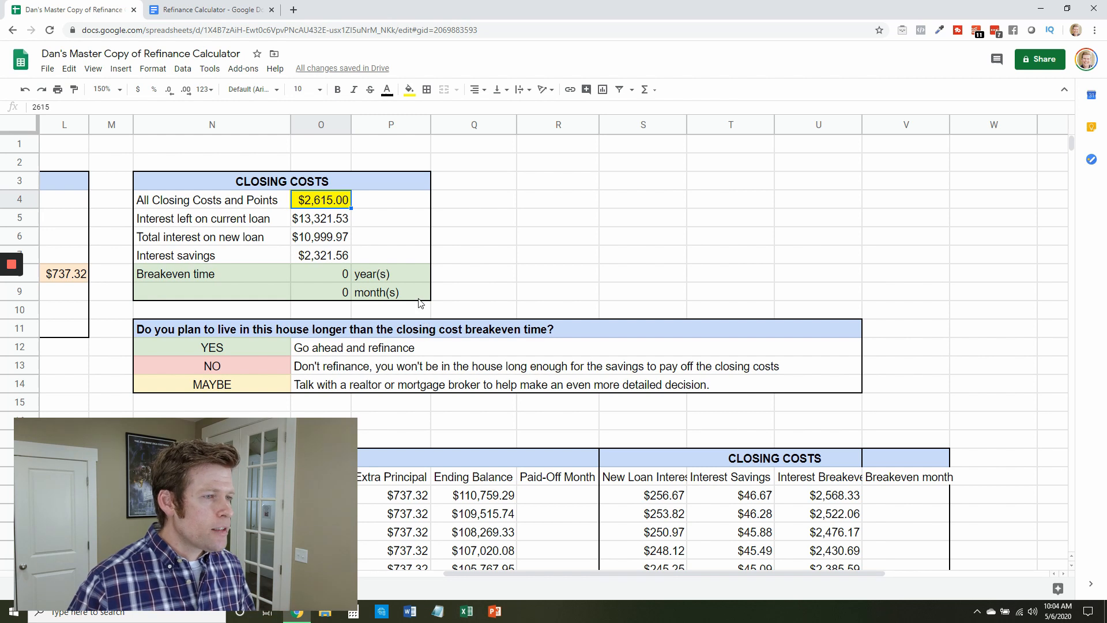
pyautogui.click(212, 217)
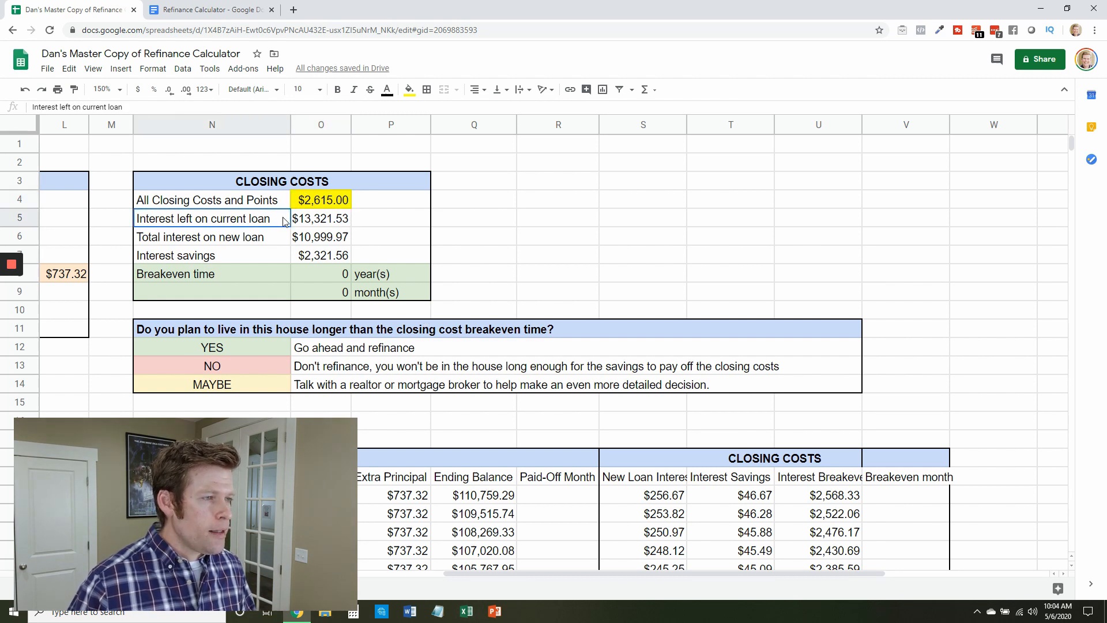
pyautogui.click(320, 218)
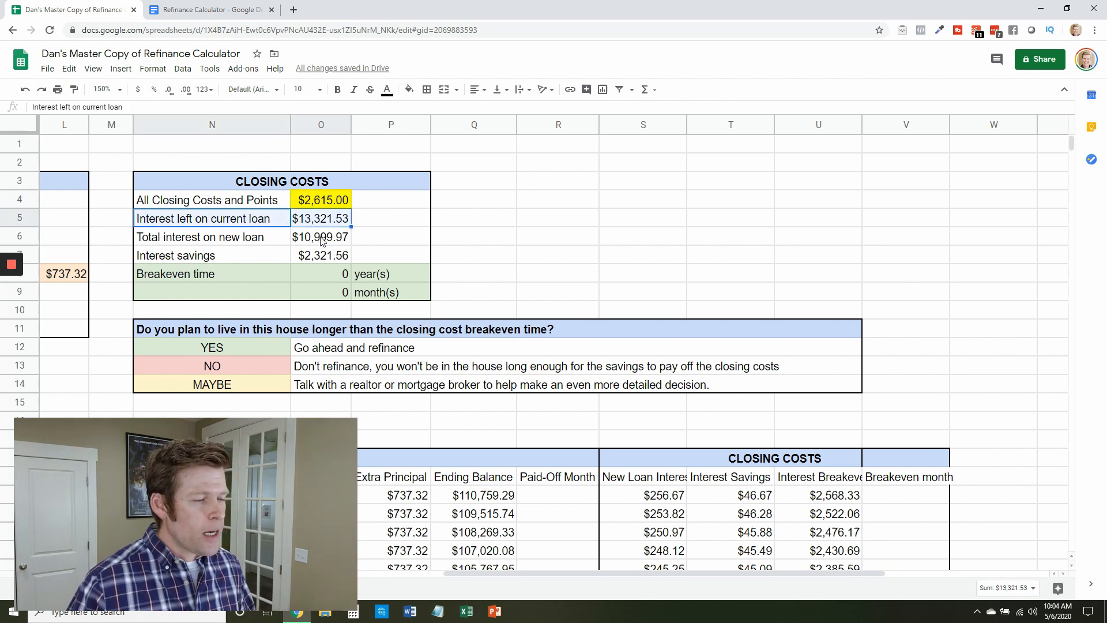
pyautogui.click(320, 237)
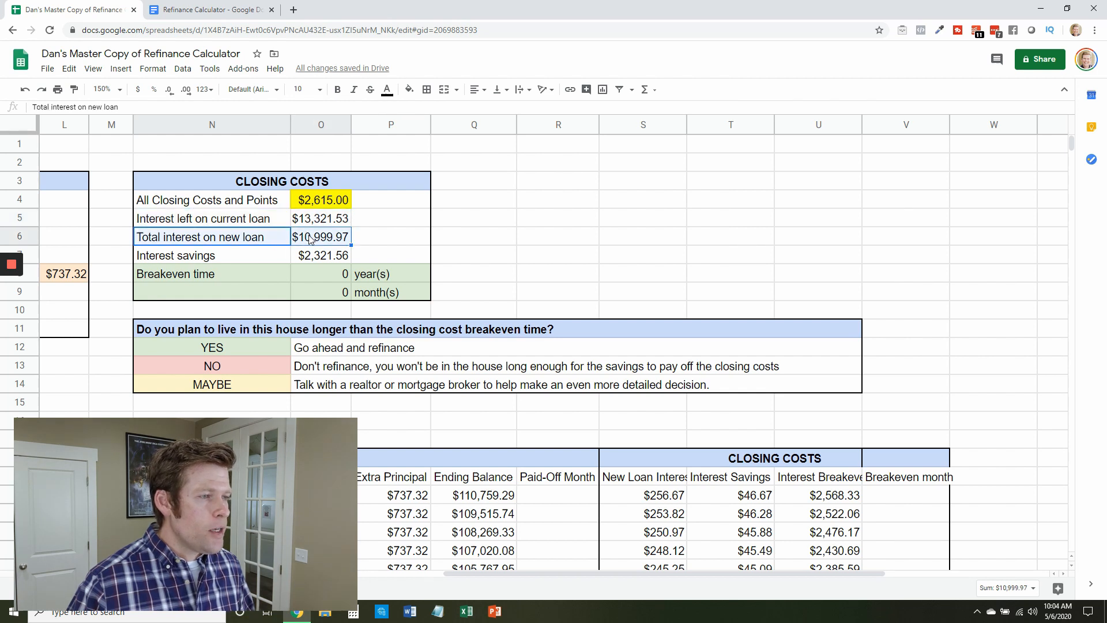
pyautogui.moveTo(349, 263)
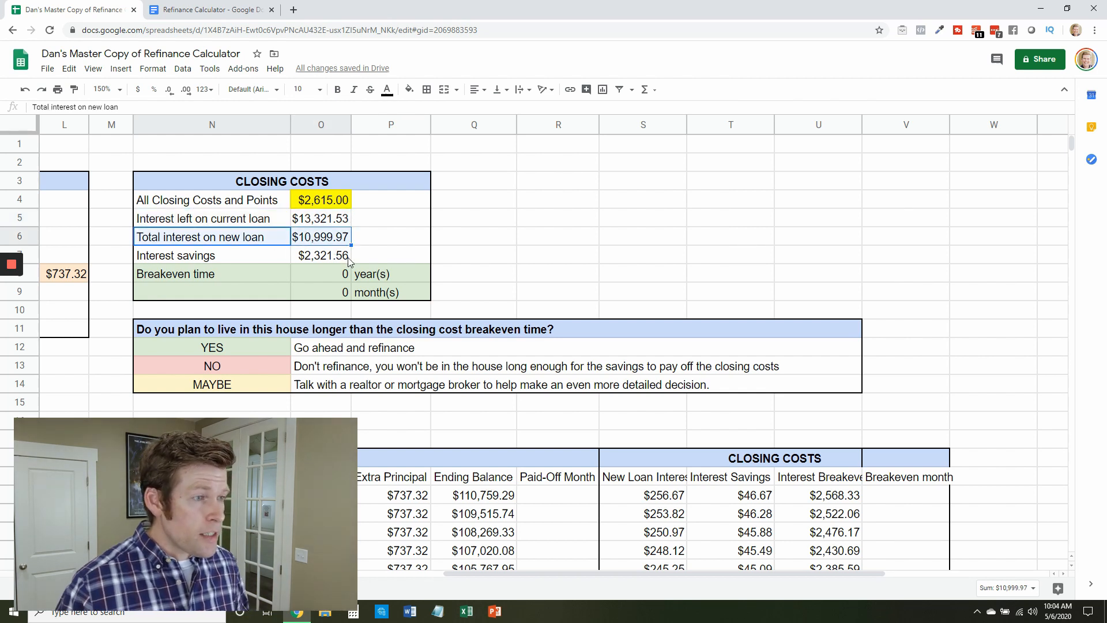
pyautogui.click(320, 255)
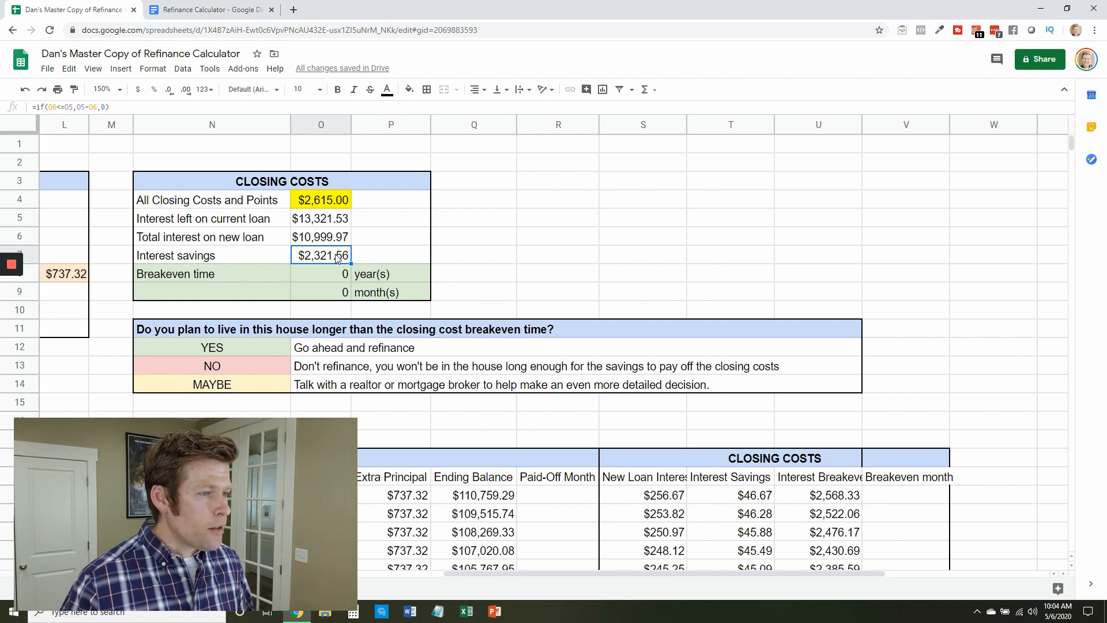
pyautogui.click(320, 199)
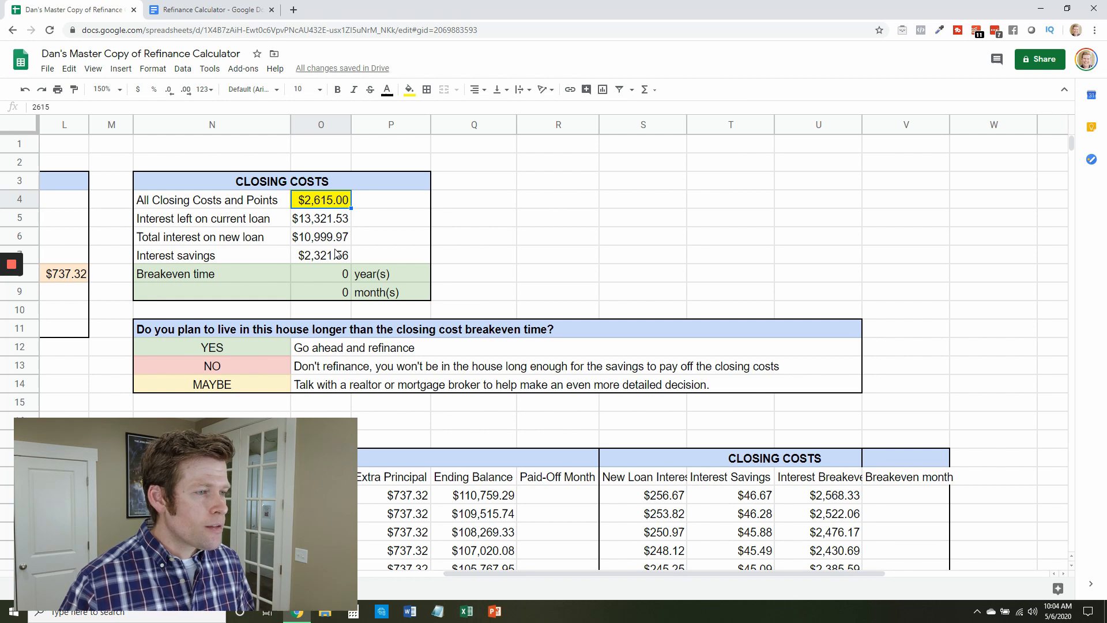
pyautogui.click(321, 255)
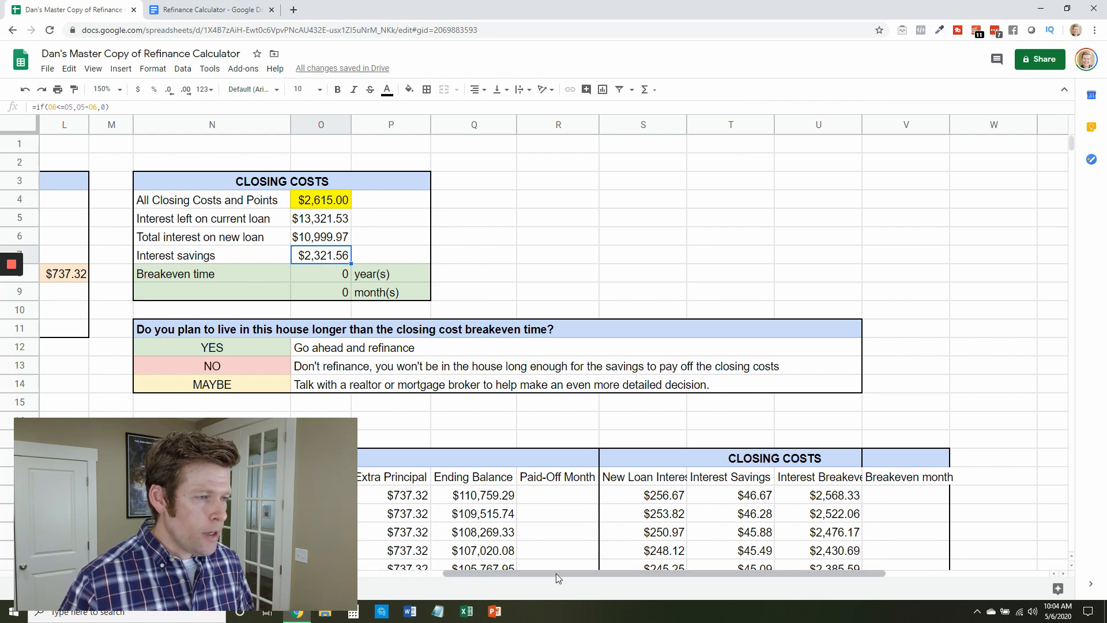
pyautogui.hscroll(-3)
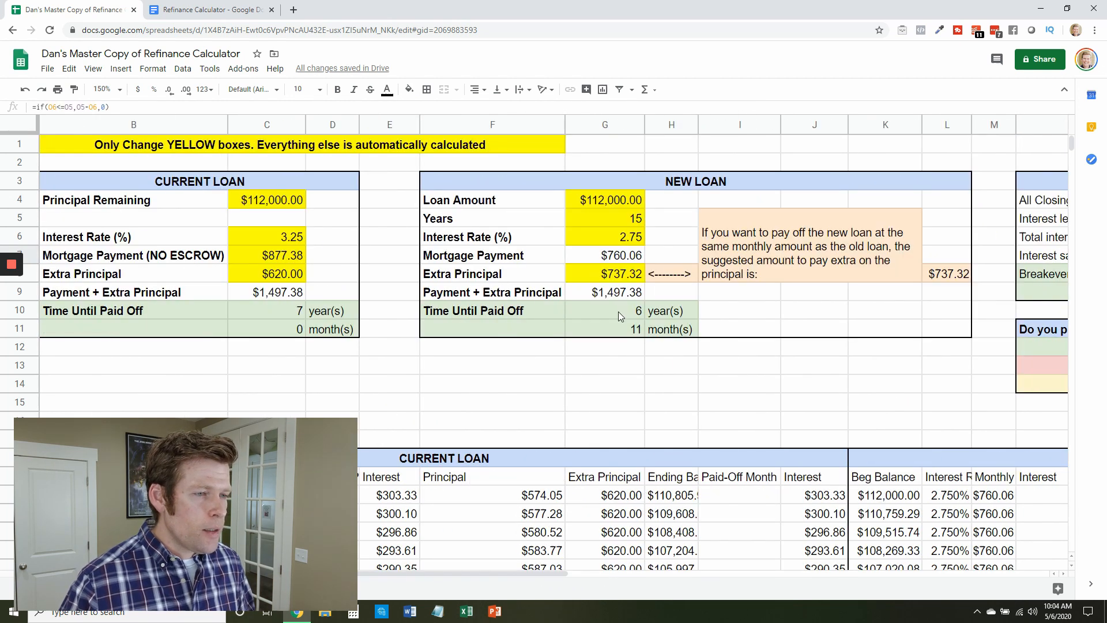
# - Set the current loan's interest rate to 4, lengthening payoff to 7 years 3 months
pyautogui.click(604, 310)
pyautogui.write('4')
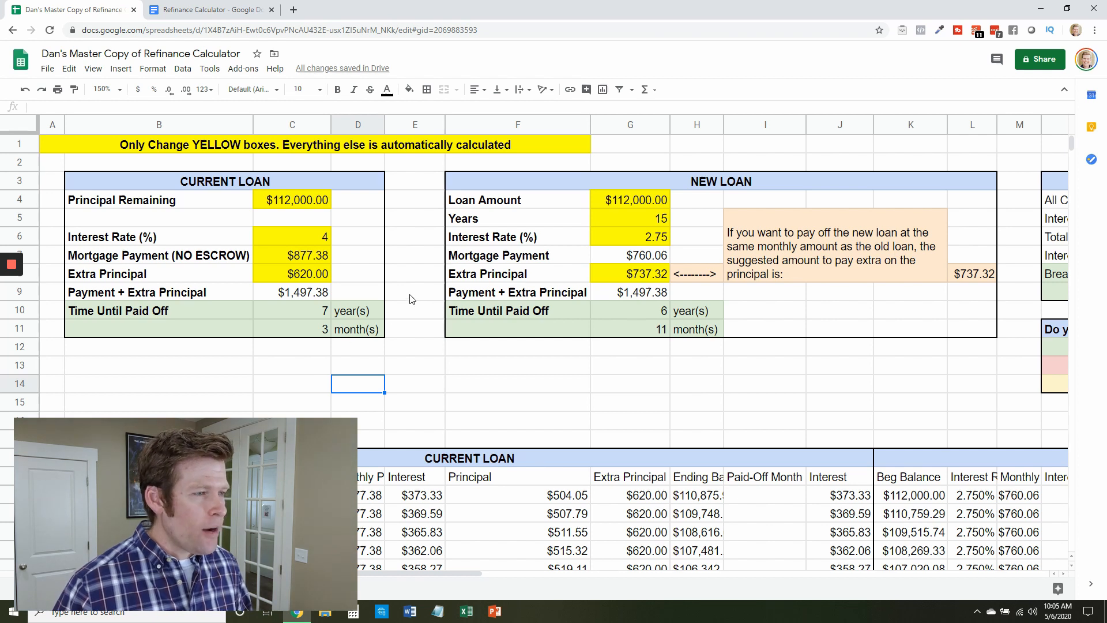
pyautogui.click(291, 237)
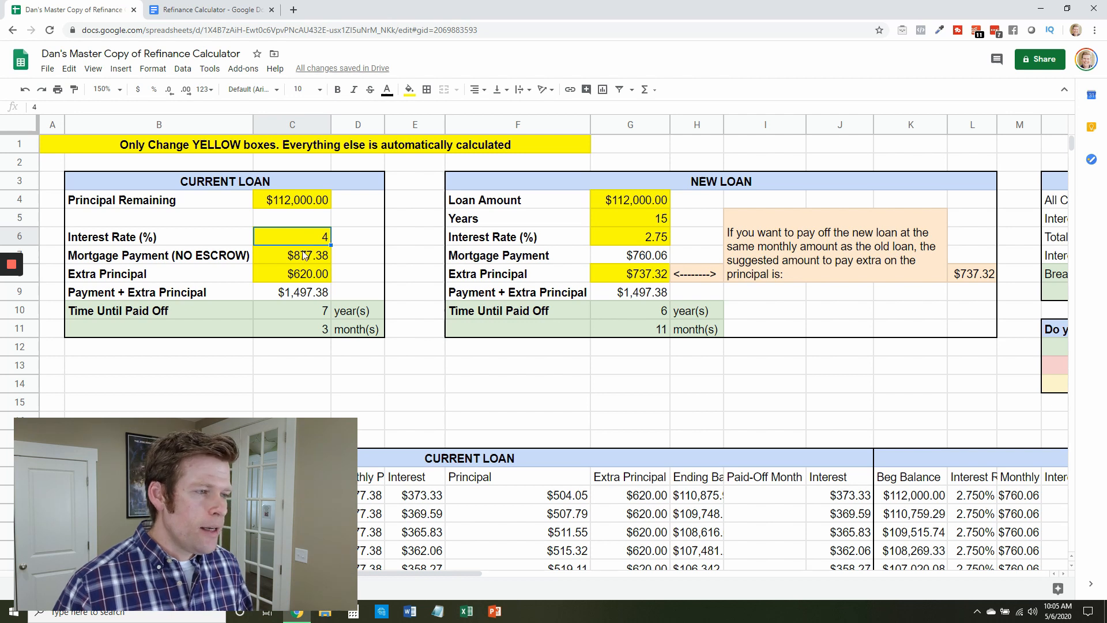
pyautogui.click(292, 255)
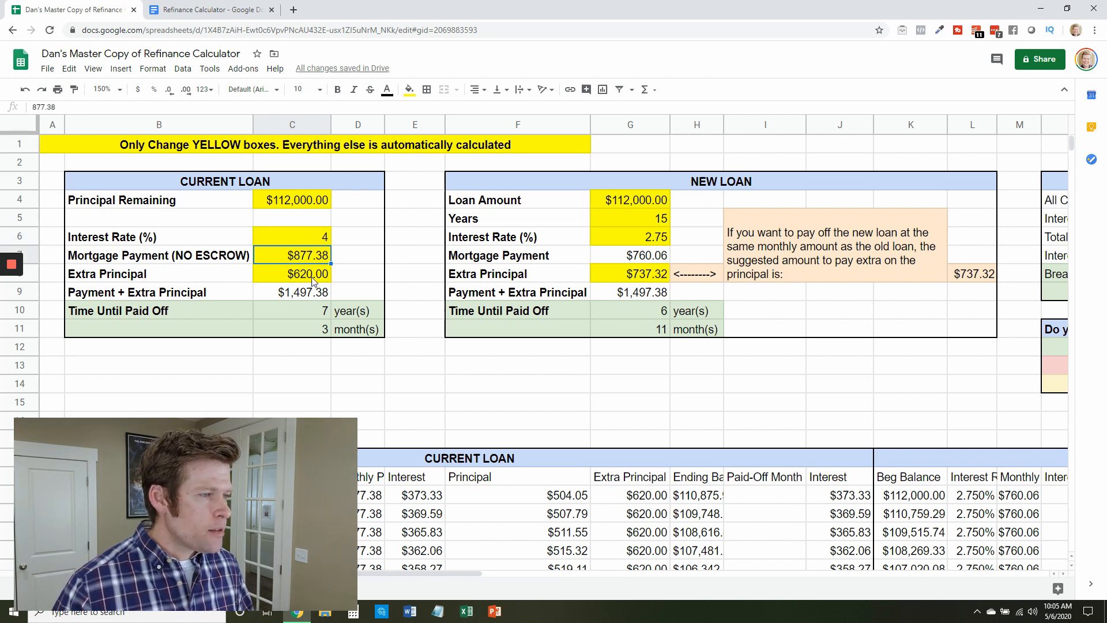
pyautogui.click(292, 310)
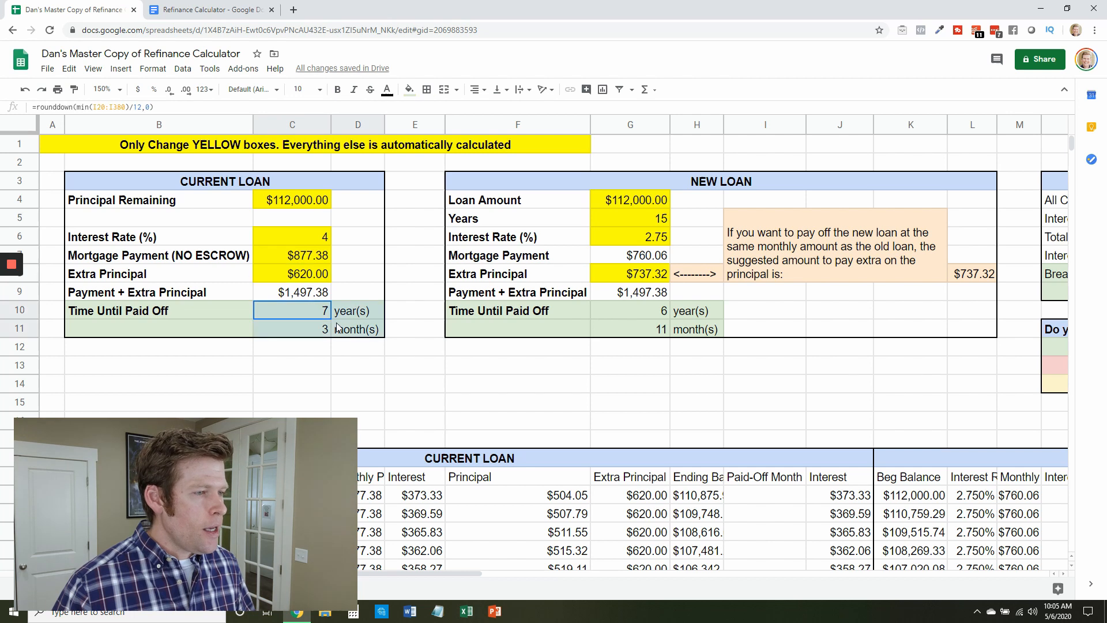
pyautogui.click(356, 328)
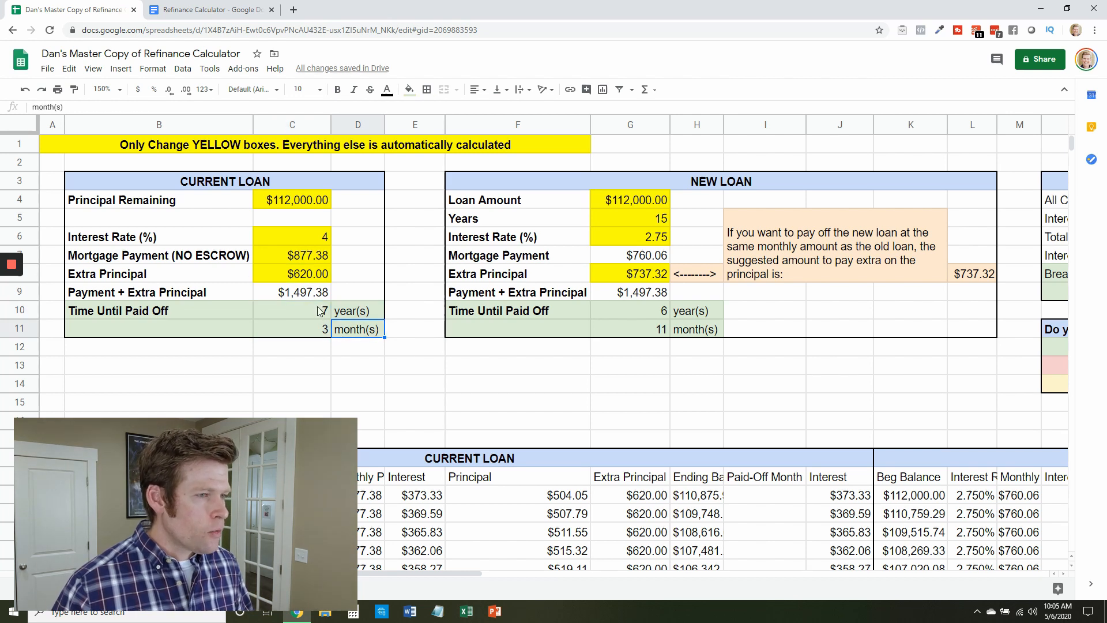
pyautogui.moveTo(664, 188)
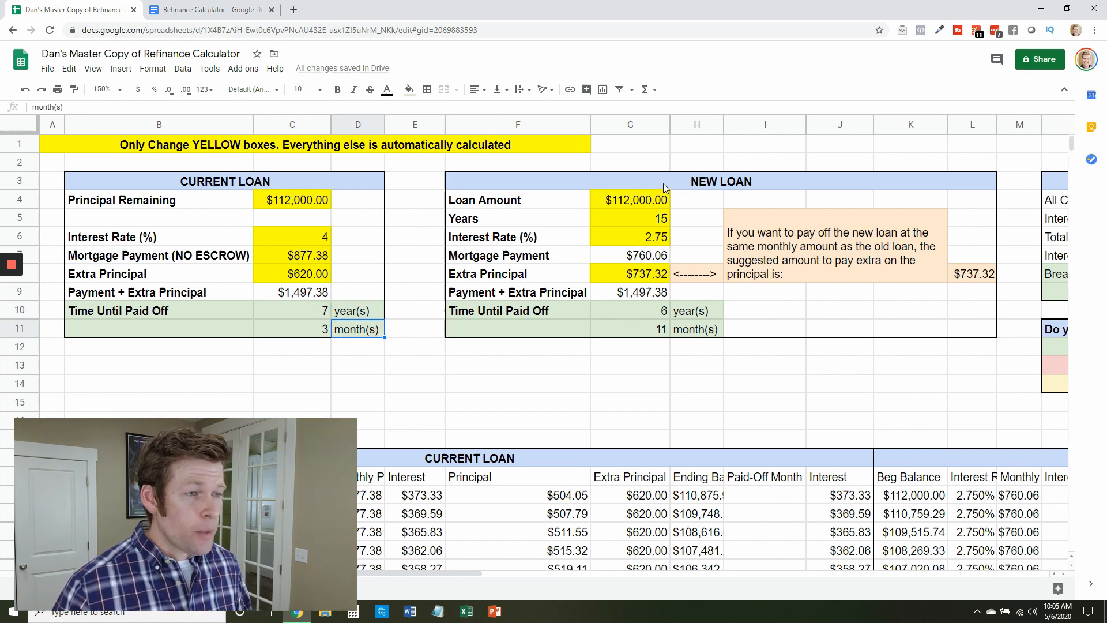
pyautogui.click(629, 199)
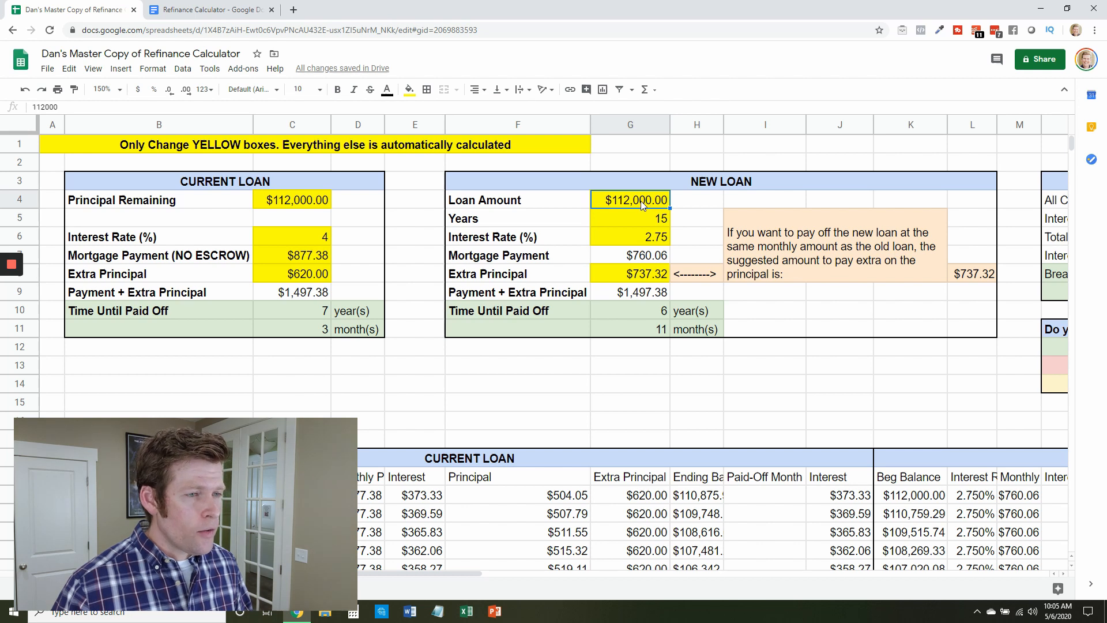
pyautogui.click(630, 218)
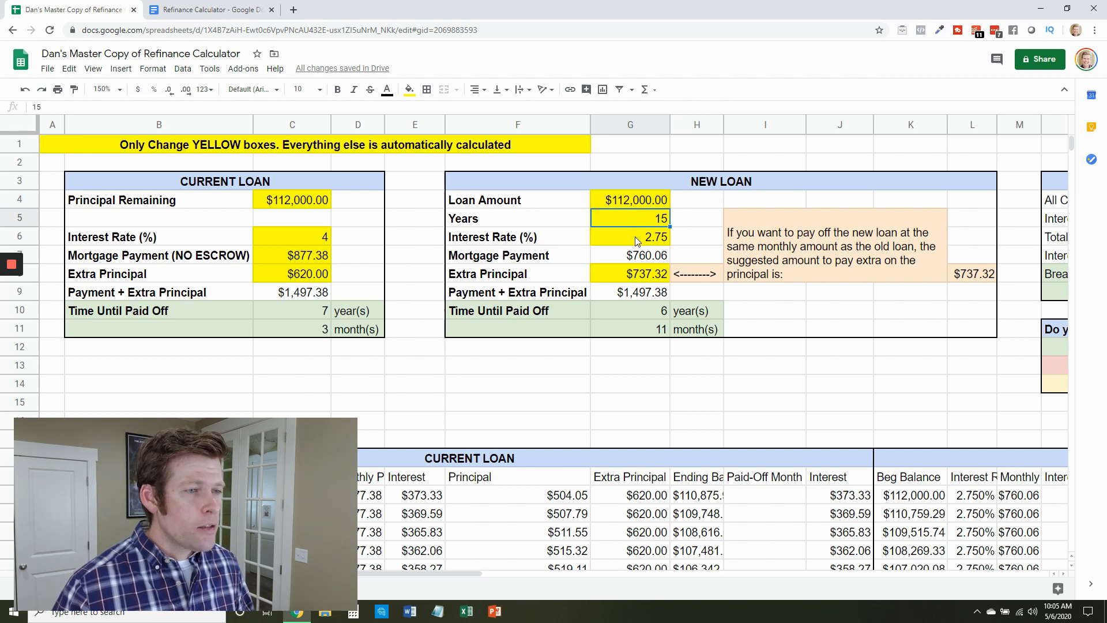
pyautogui.click(630, 236)
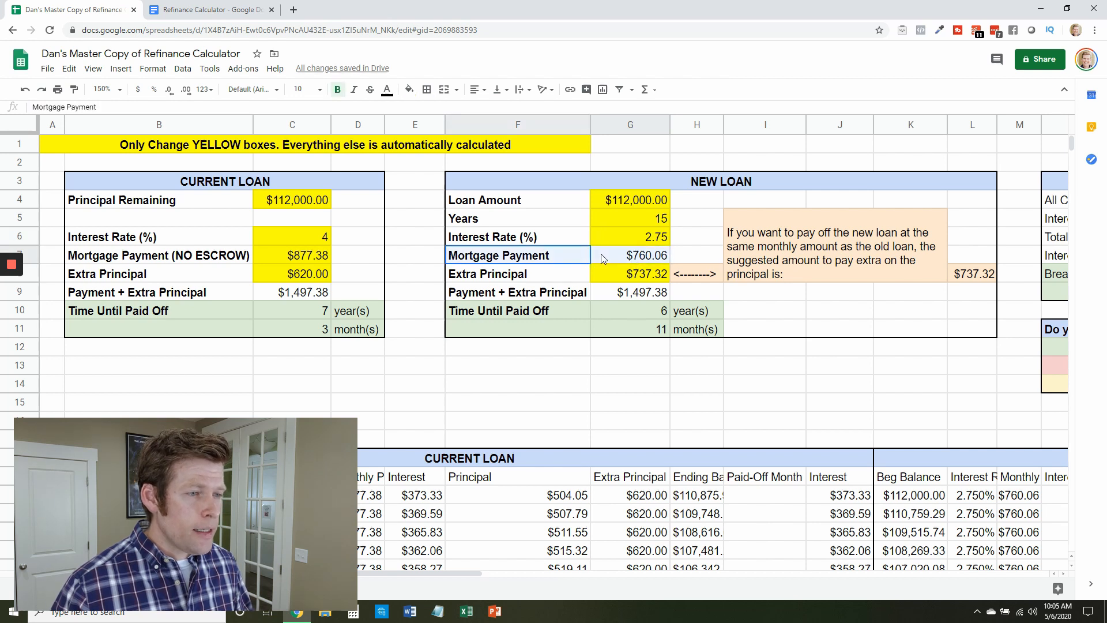
pyautogui.click(292, 255)
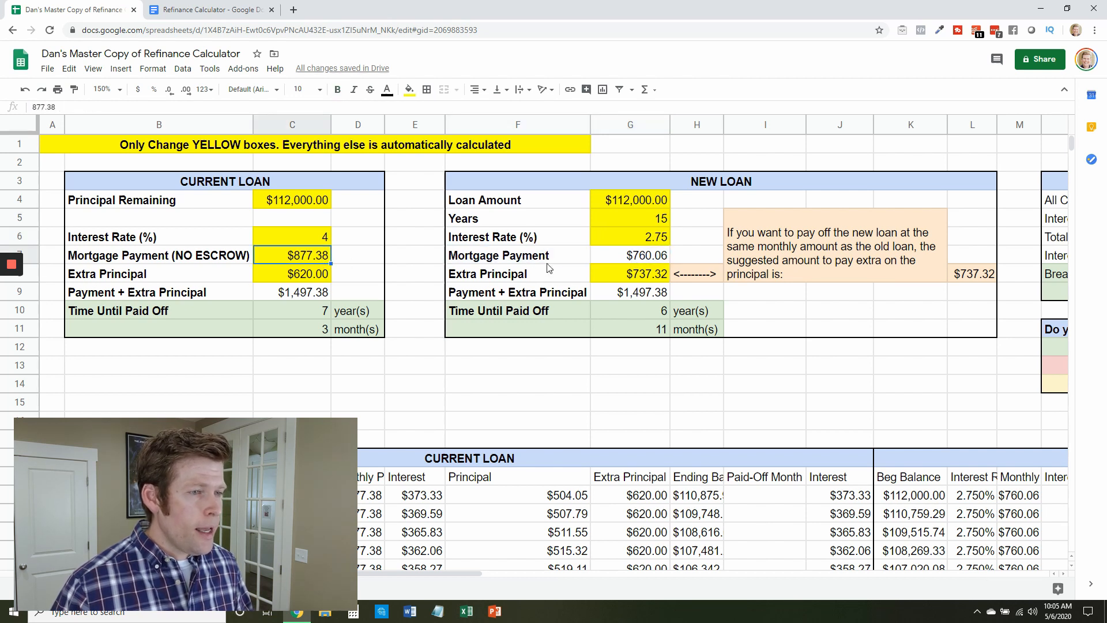
pyautogui.click(629, 292)
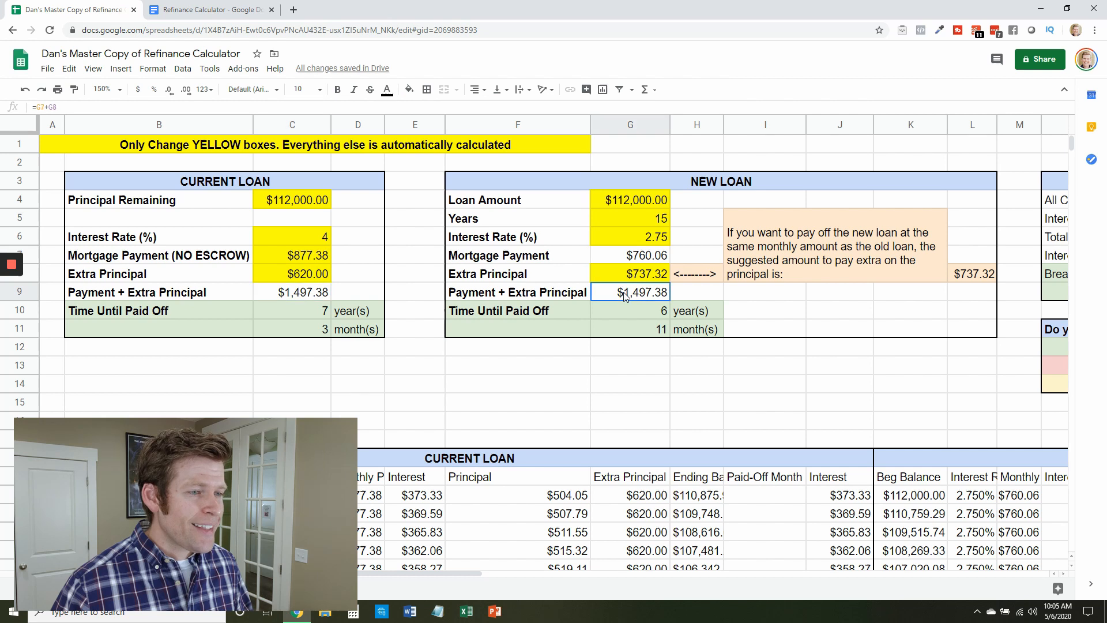
pyautogui.moveTo(625, 319)
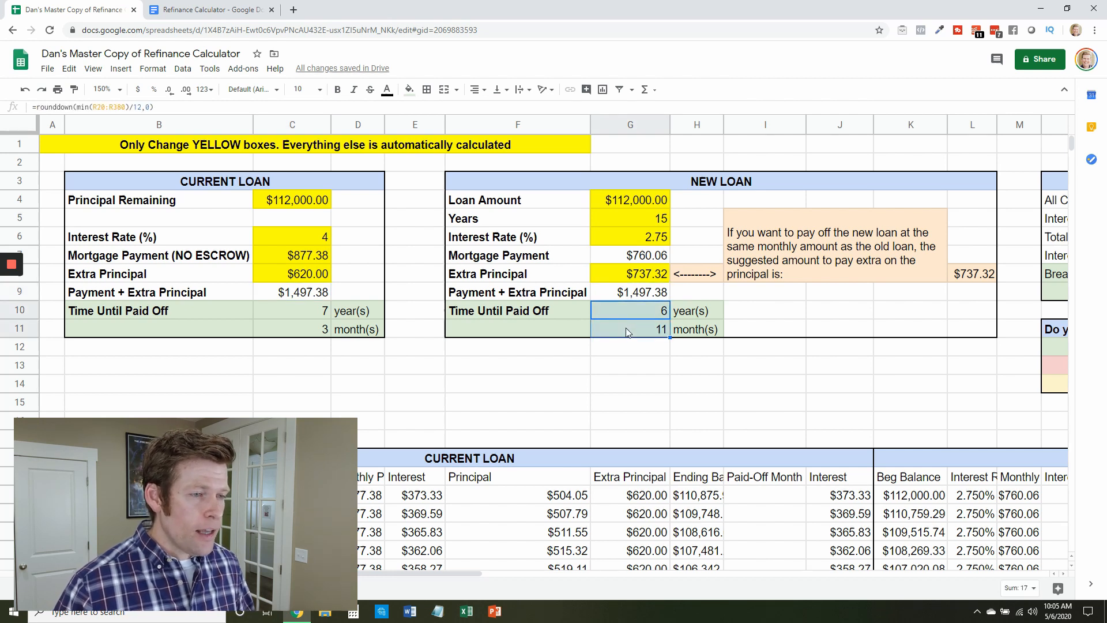
pyautogui.click(292, 310)
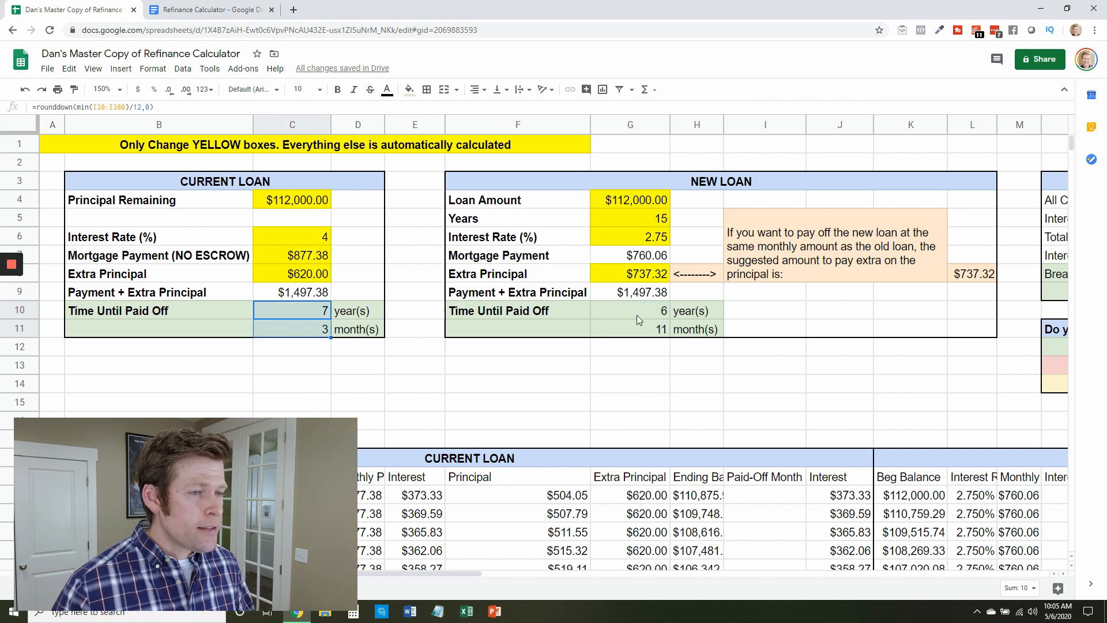
pyautogui.click(629, 310)
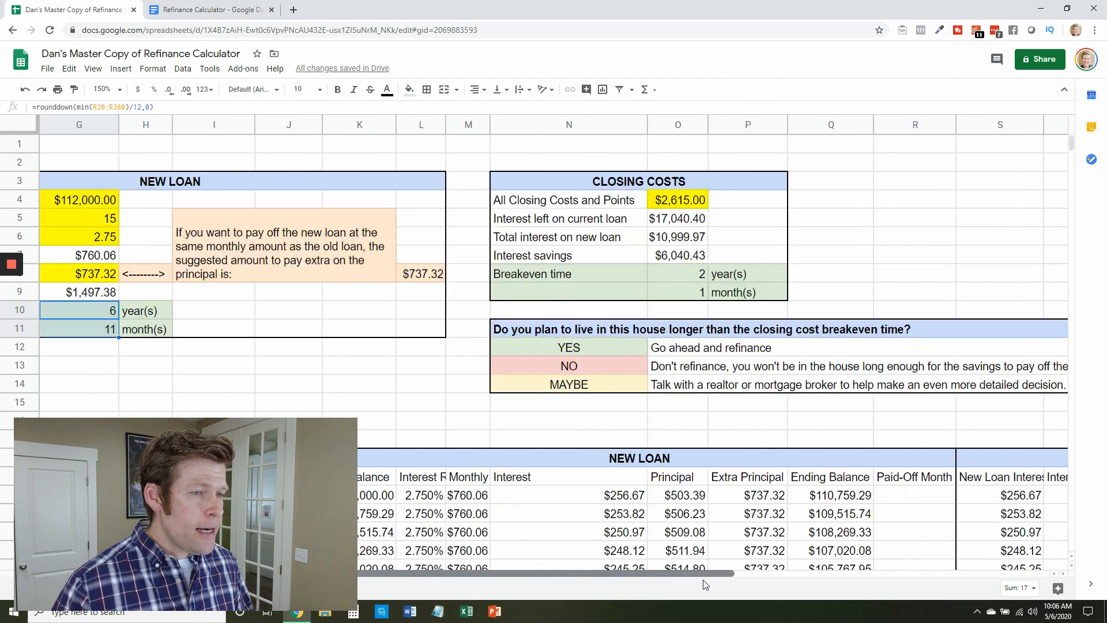
pyautogui.hscroll(3)
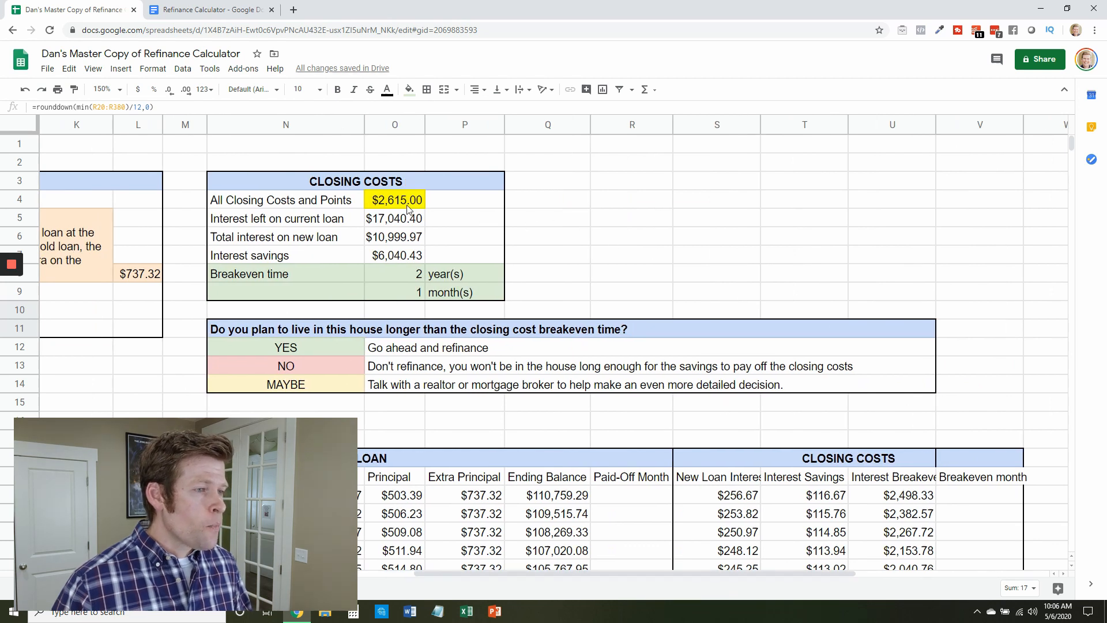
pyautogui.click(394, 255)
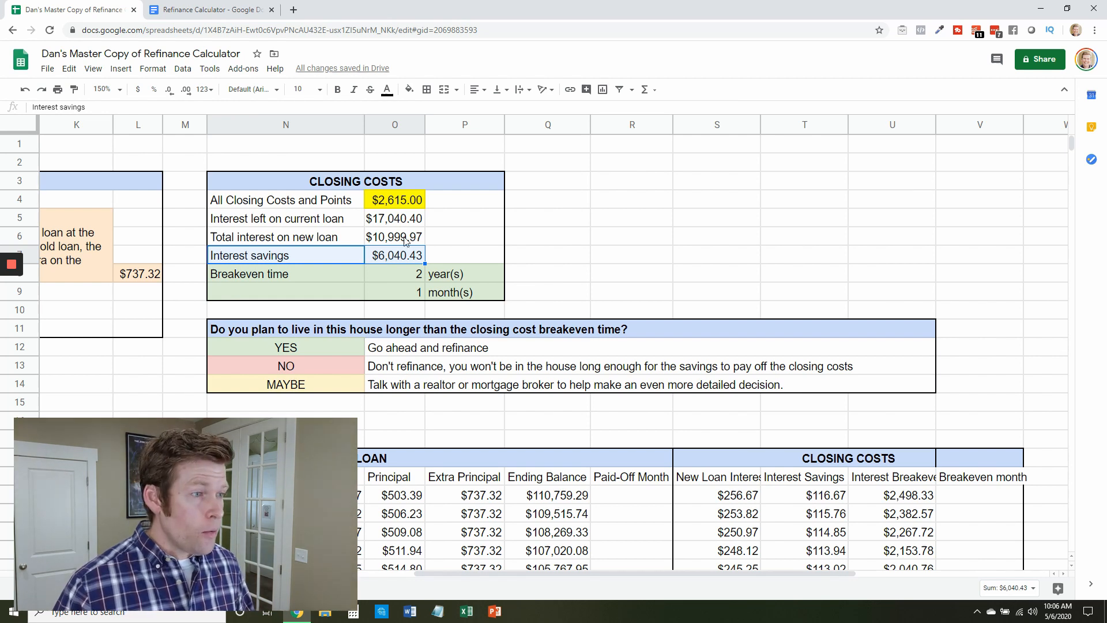
pyautogui.click(394, 199)
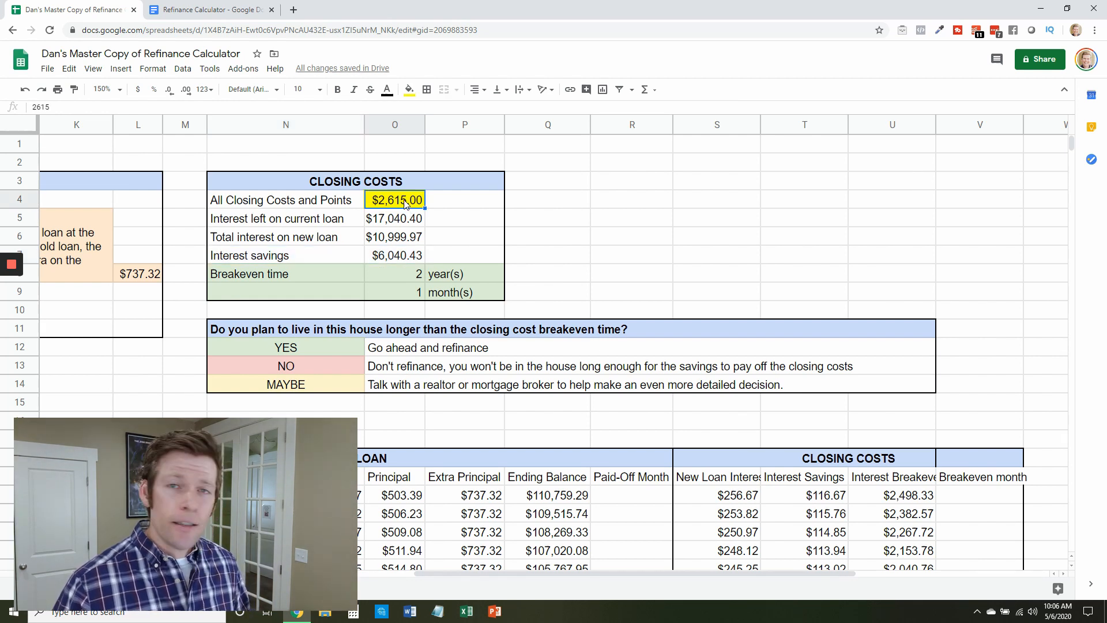
pyautogui.click(394, 255)
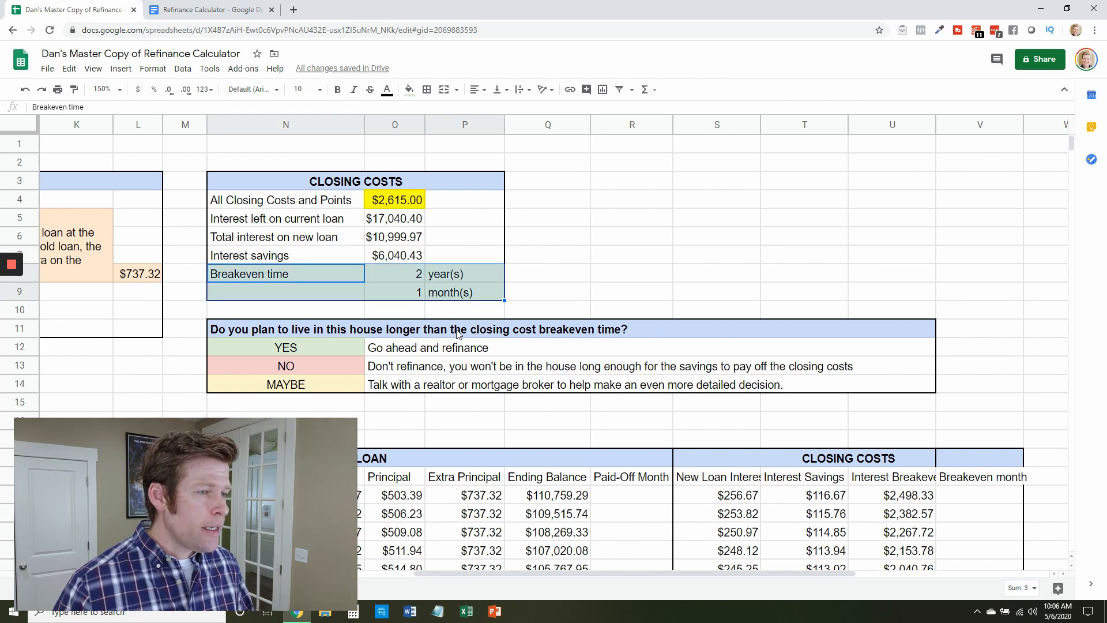
pyautogui.moveTo(420, 293)
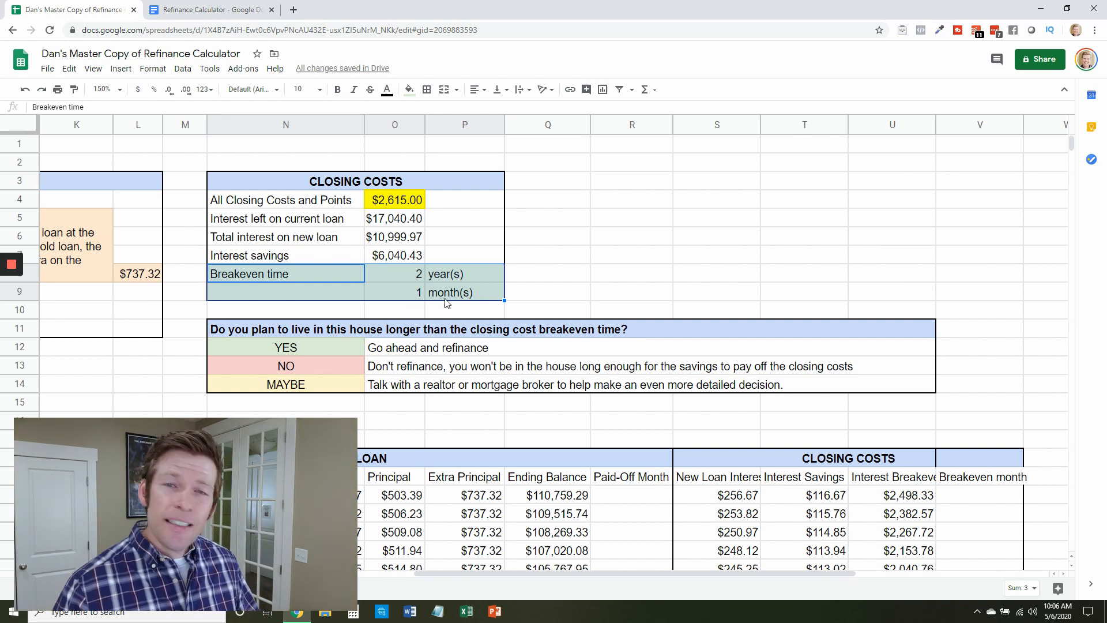
pyautogui.click(394, 273)
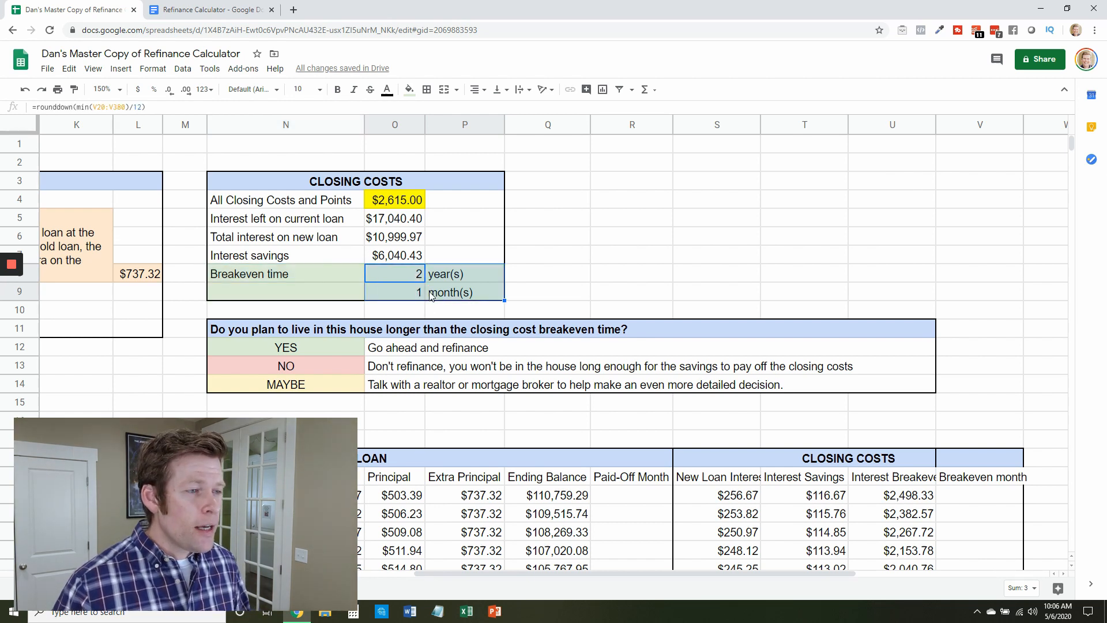
pyautogui.click(394, 199)
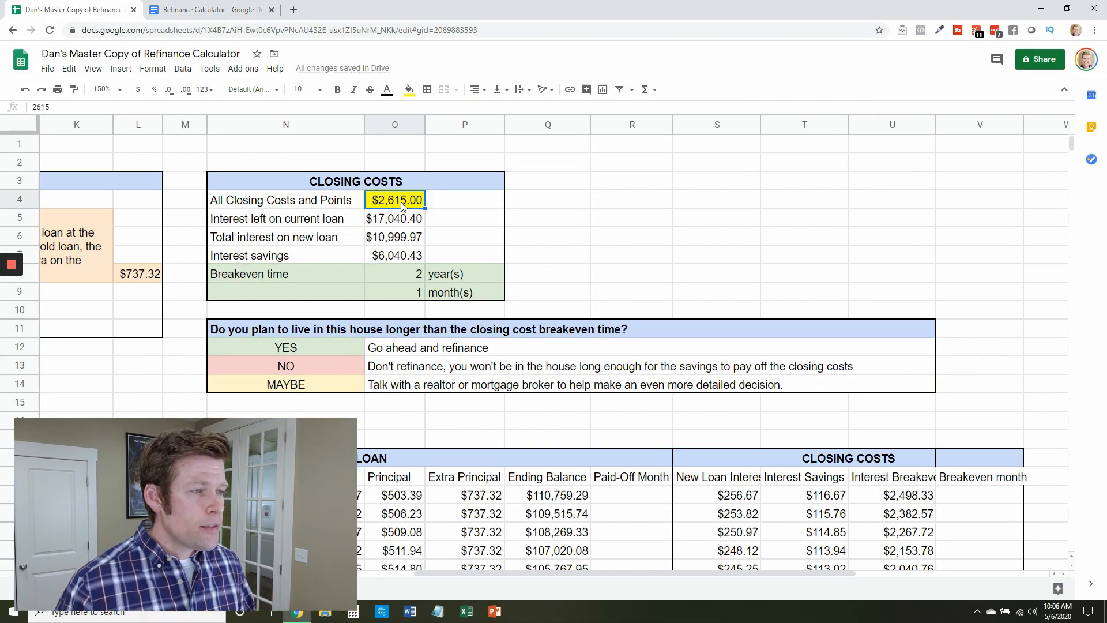
pyautogui.click(394, 274)
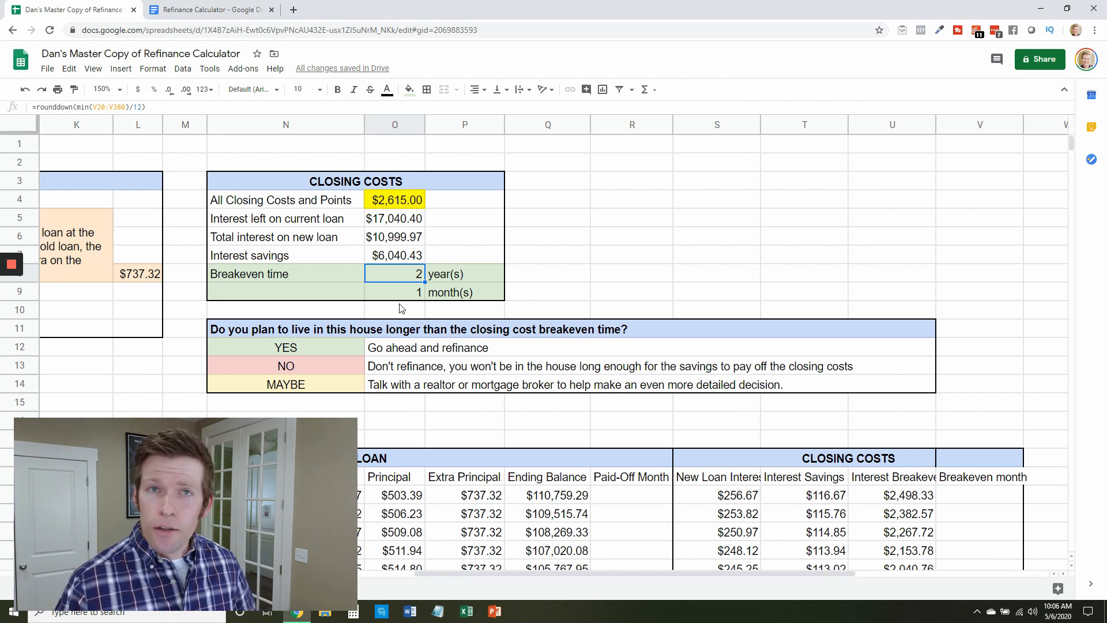
pyautogui.moveTo(360, 325)
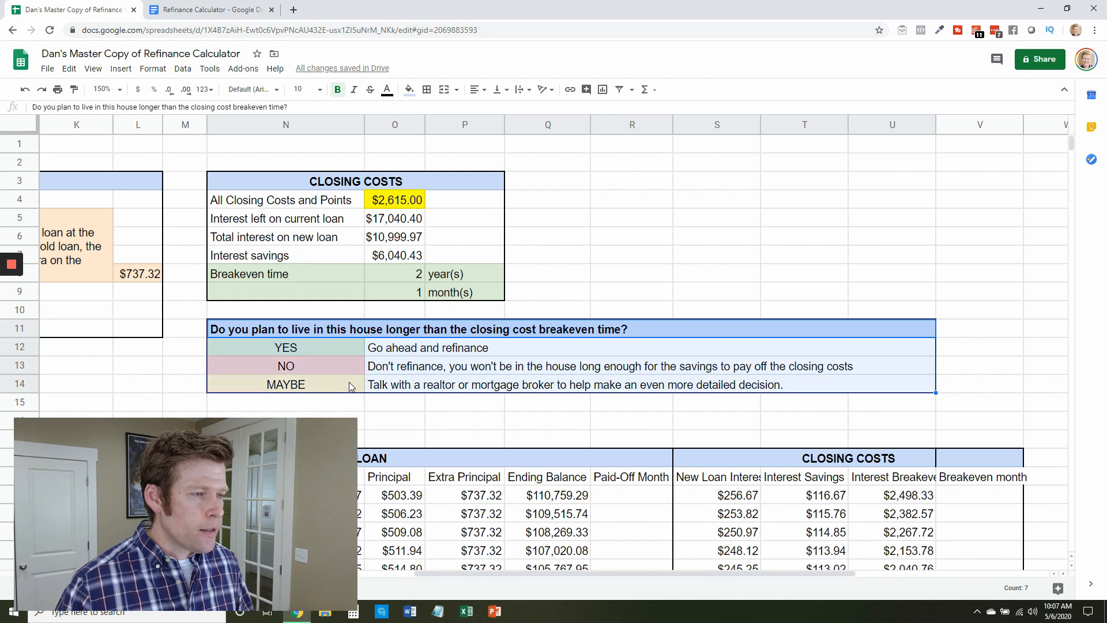
pyautogui.click(284, 383)
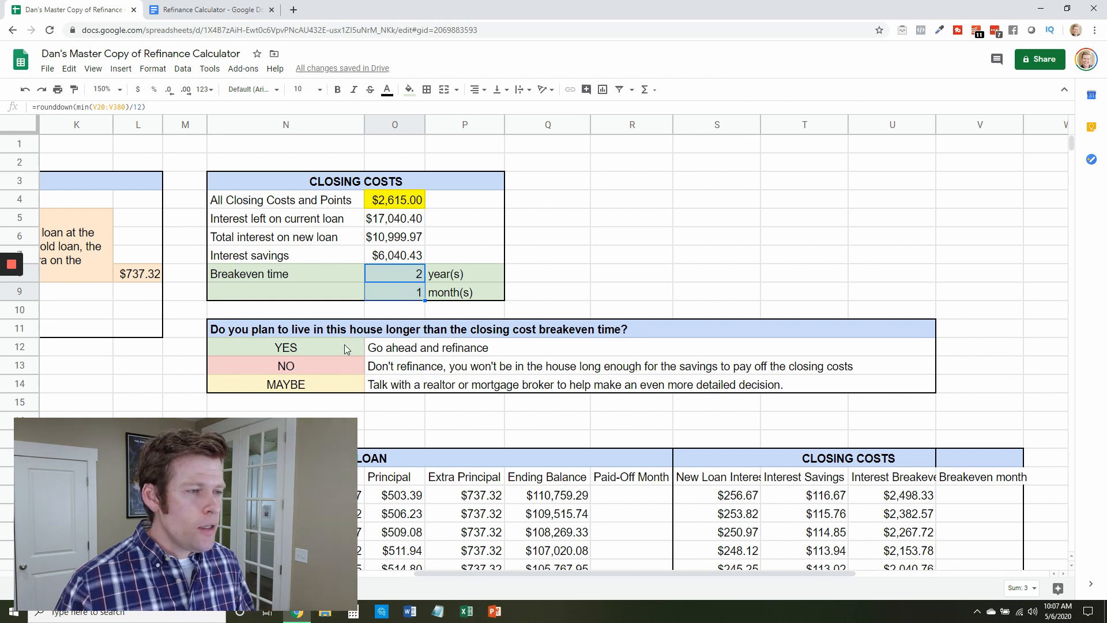
pyautogui.click(285, 347)
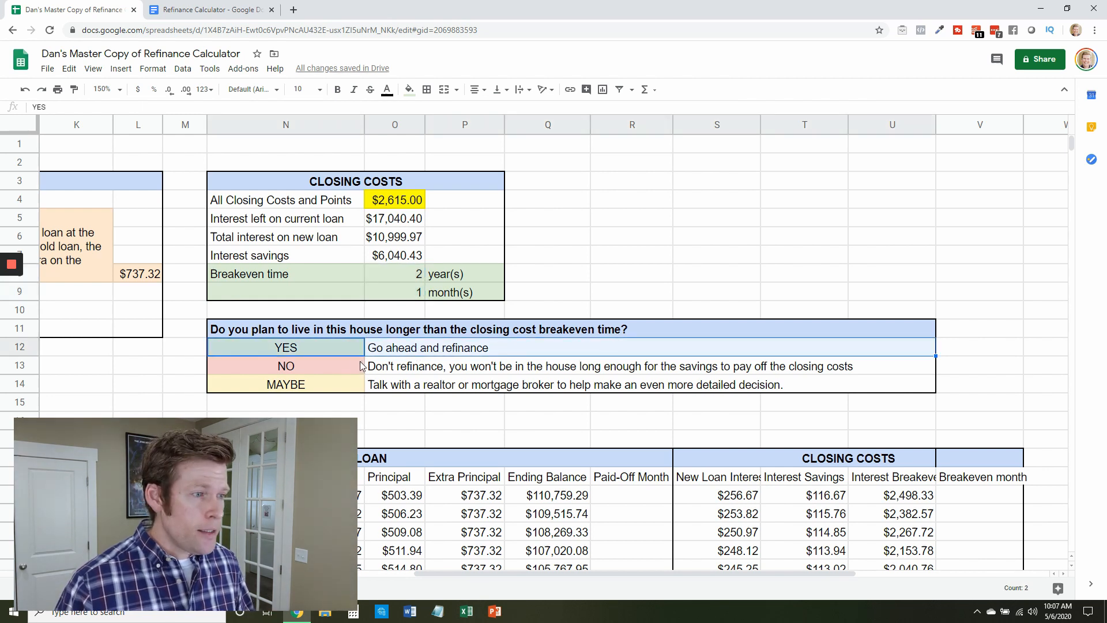
pyautogui.click(285, 365)
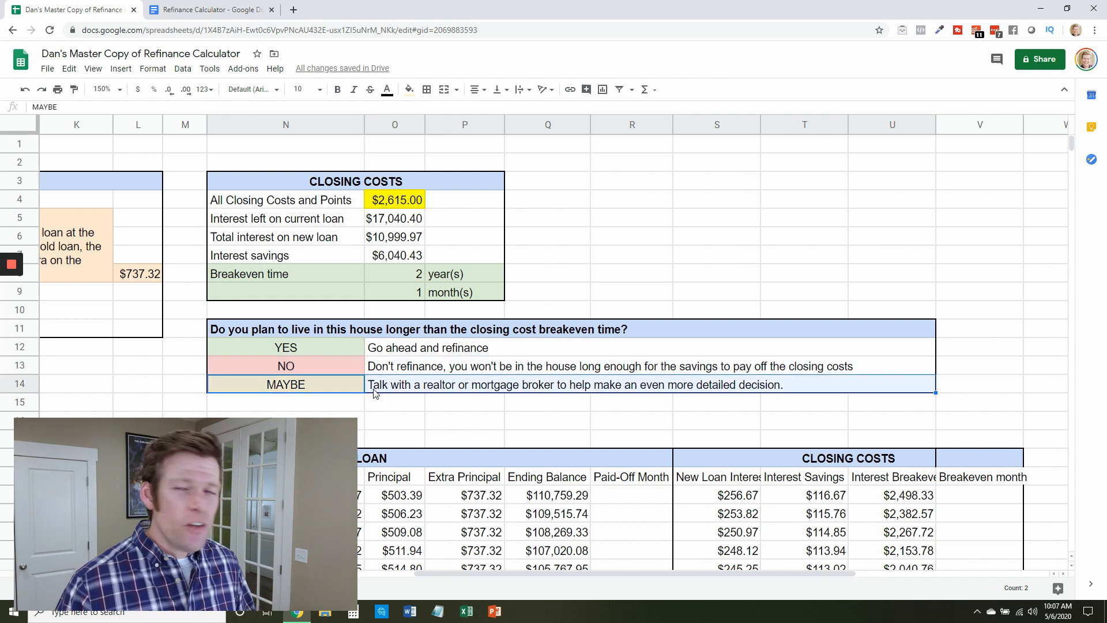
pyautogui.moveTo(399, 392)
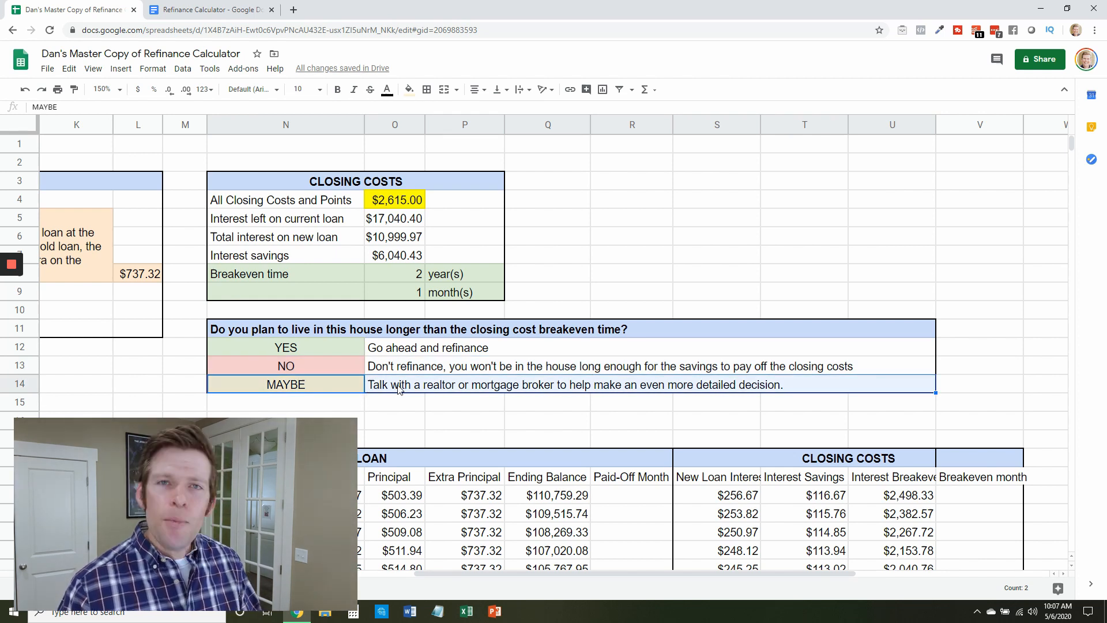